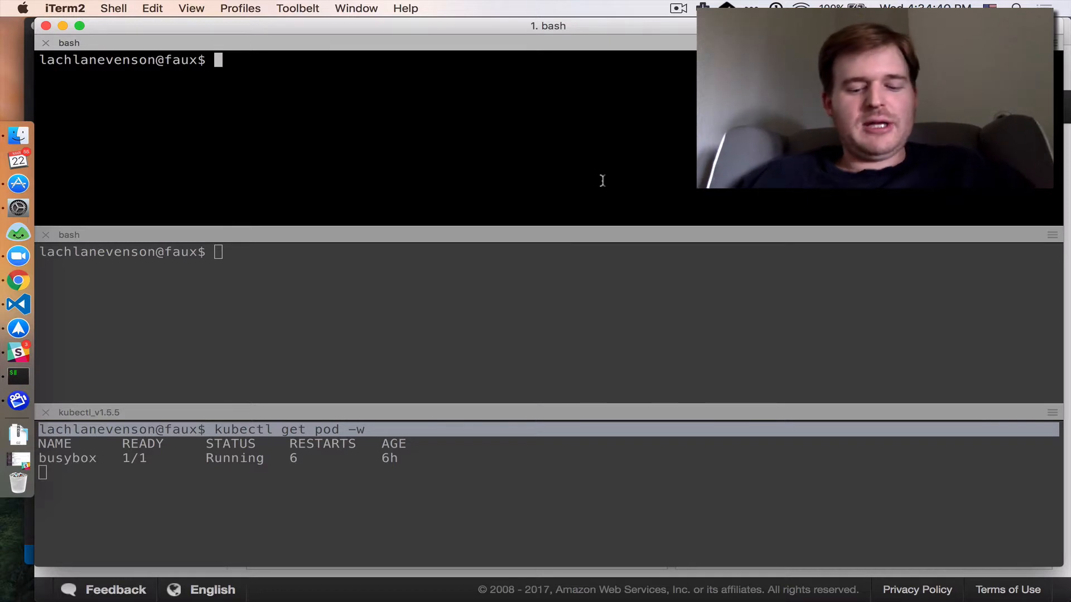
Run 'helm inspect stable/kube-lego' and review LEGO_EMAIL and the remaining default values.
text(helm)
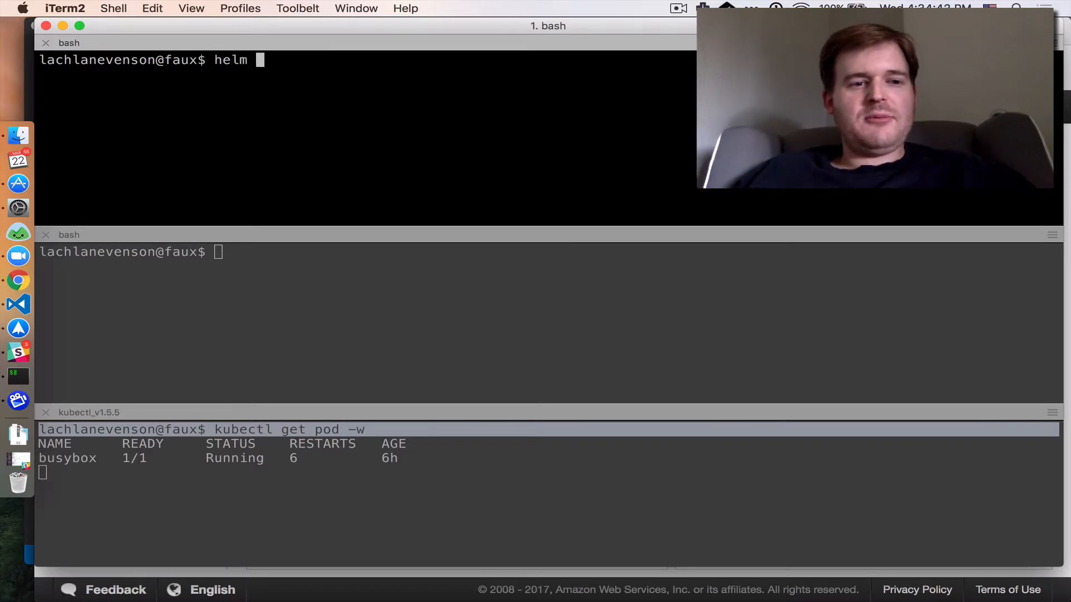
text(inspec)
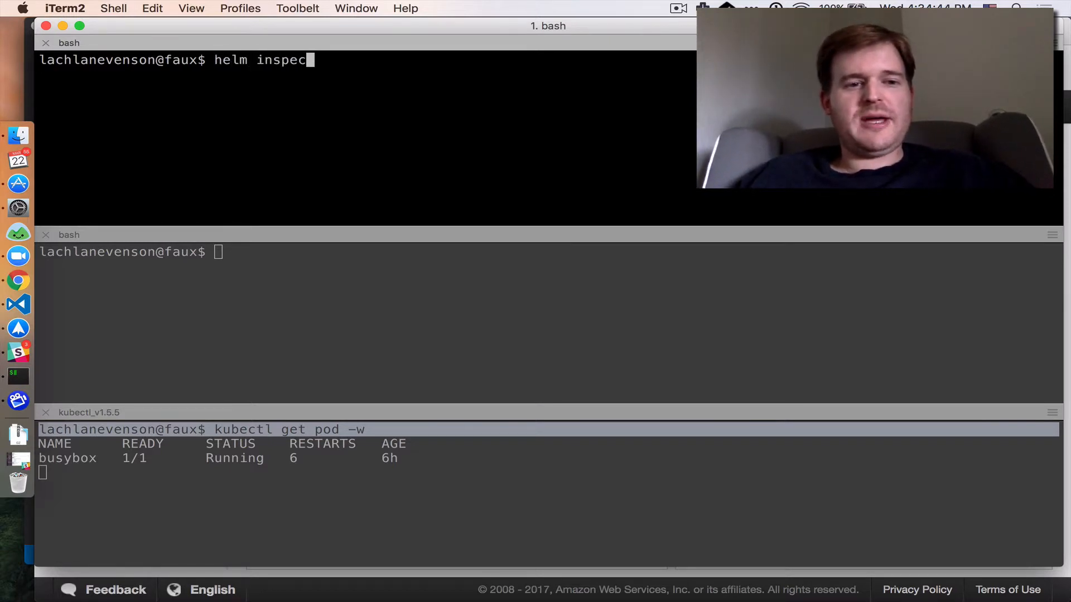
text(stabl/)
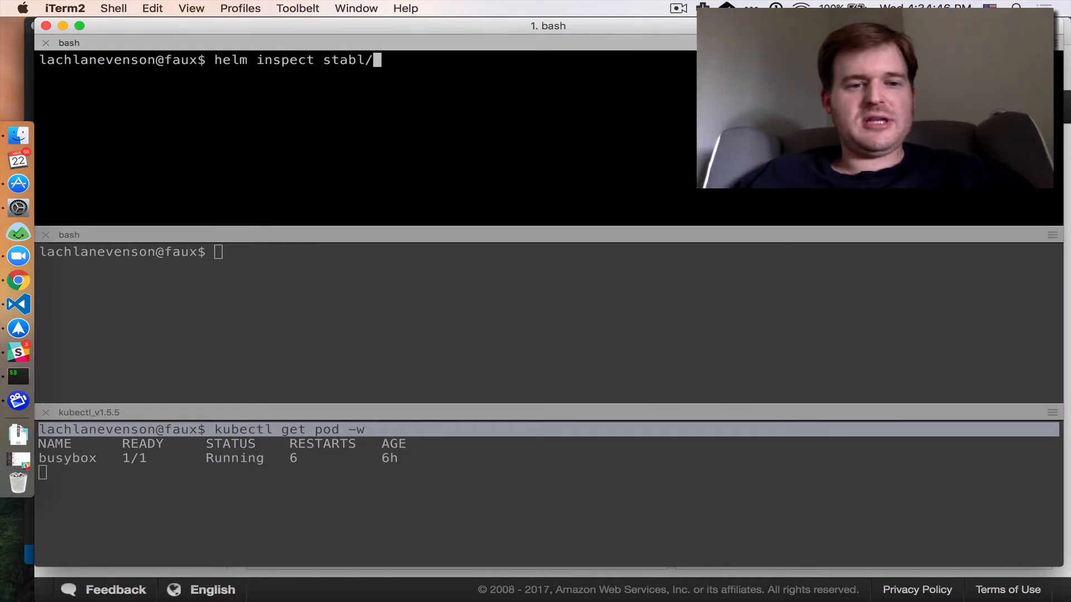
text(en)
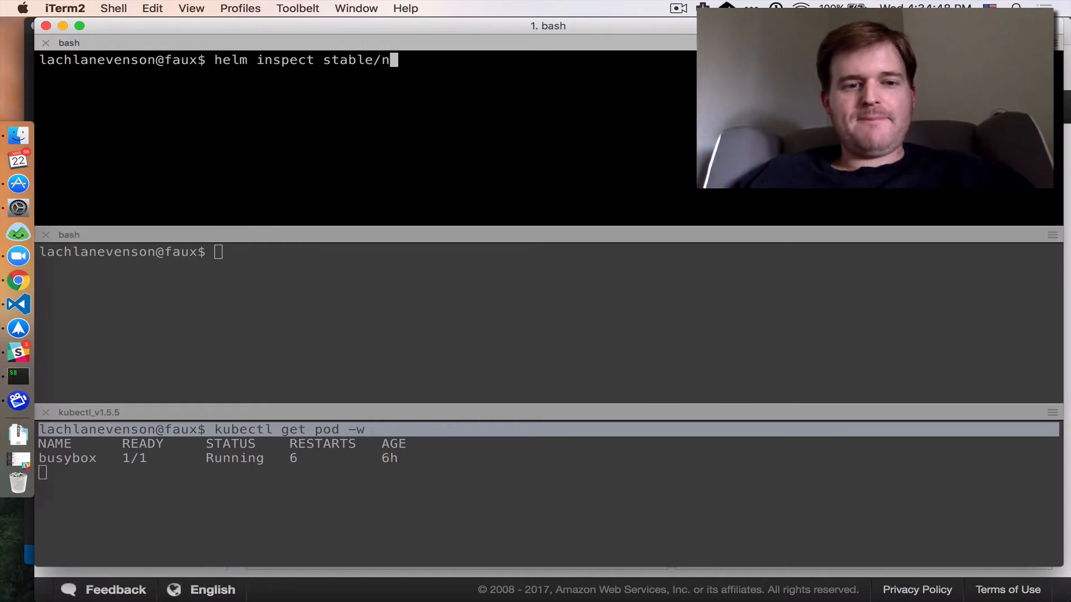
text(kube-)
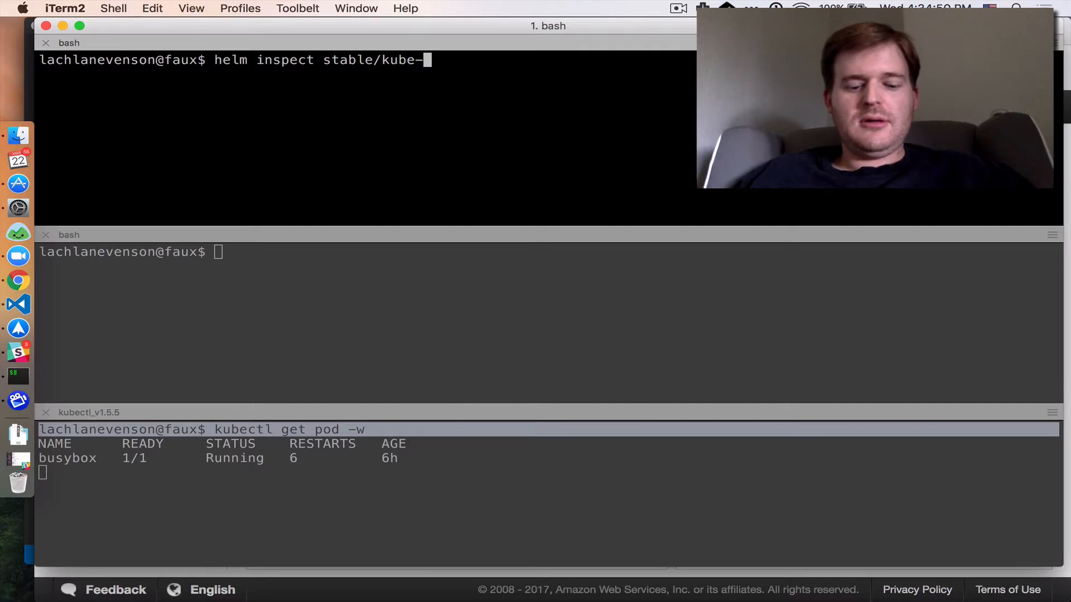
text(lego)
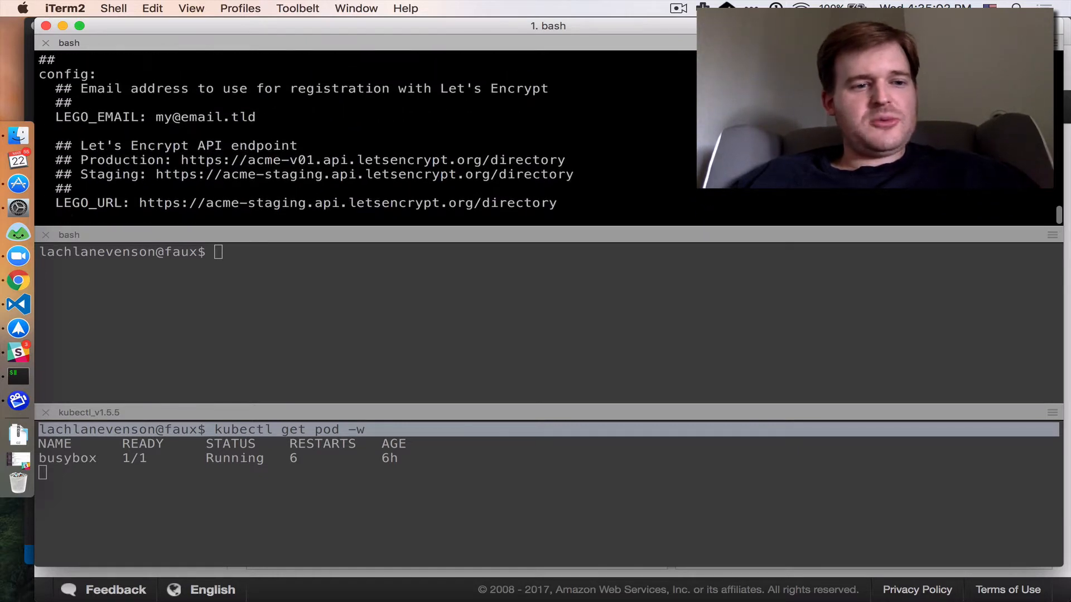
double_click(98, 132)
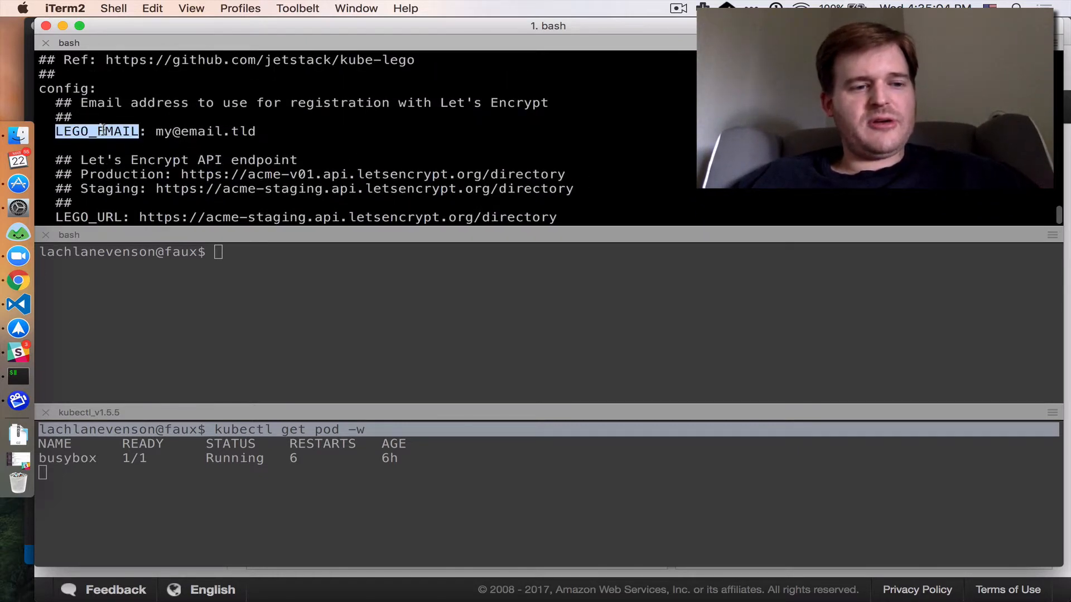
double_click(66, 87)
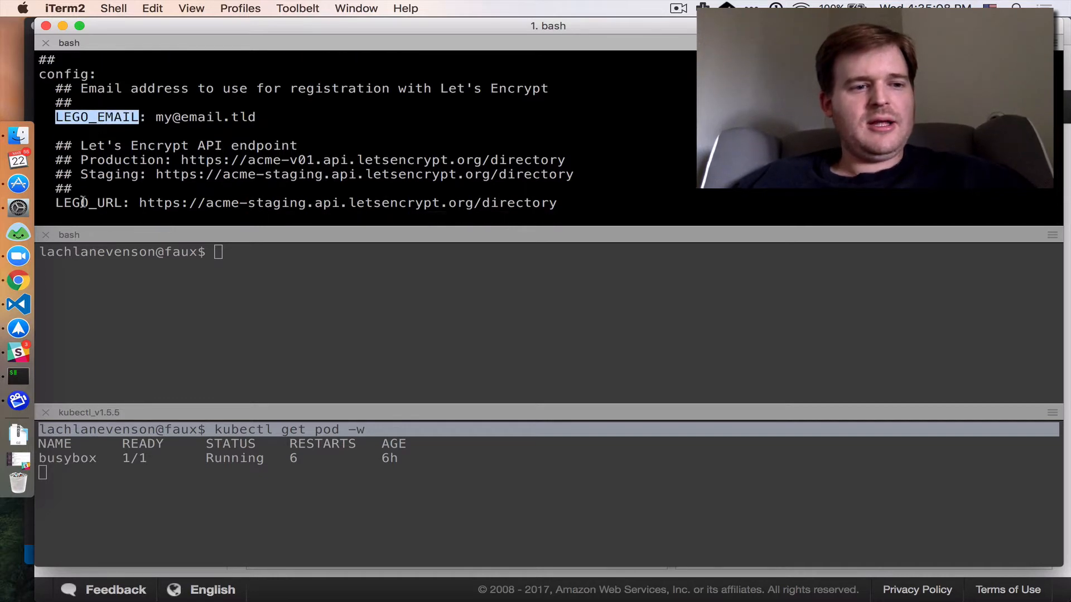
scroll(down, 3)
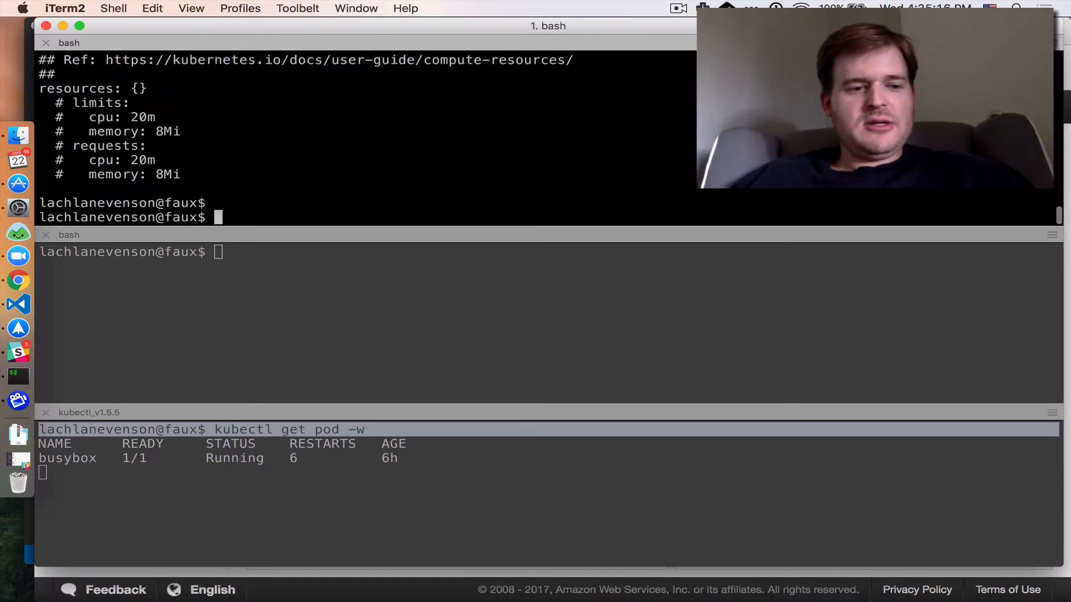
text(helm install)
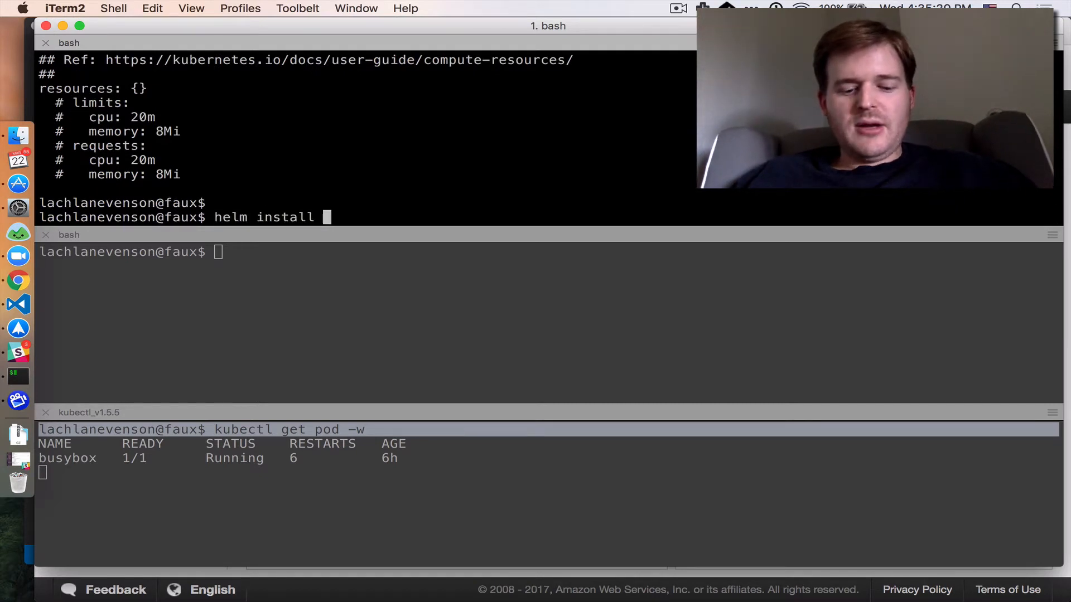
text(staabl)
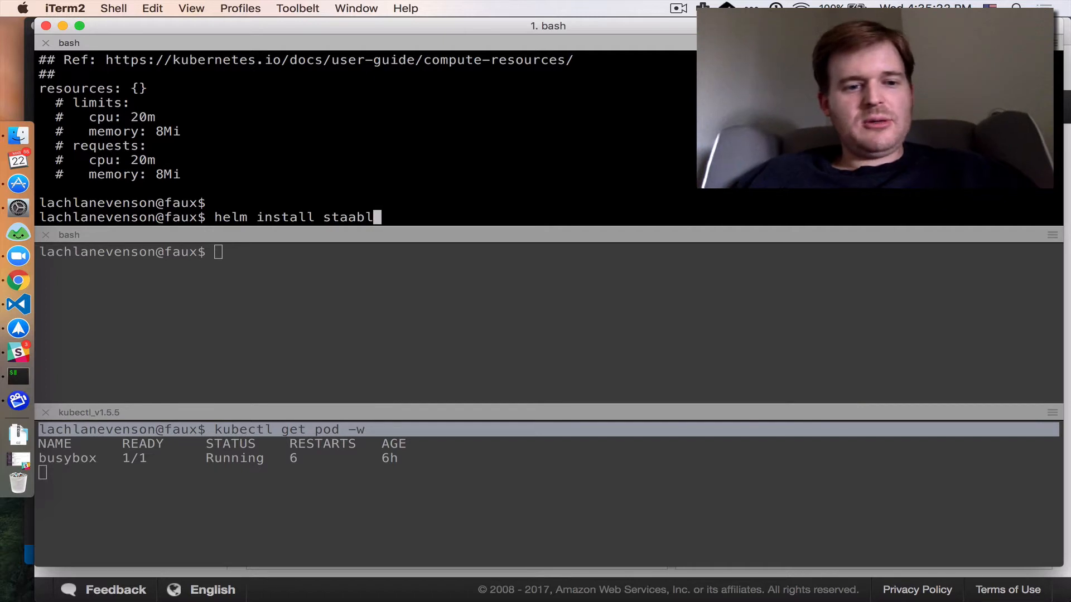
text(stable/)
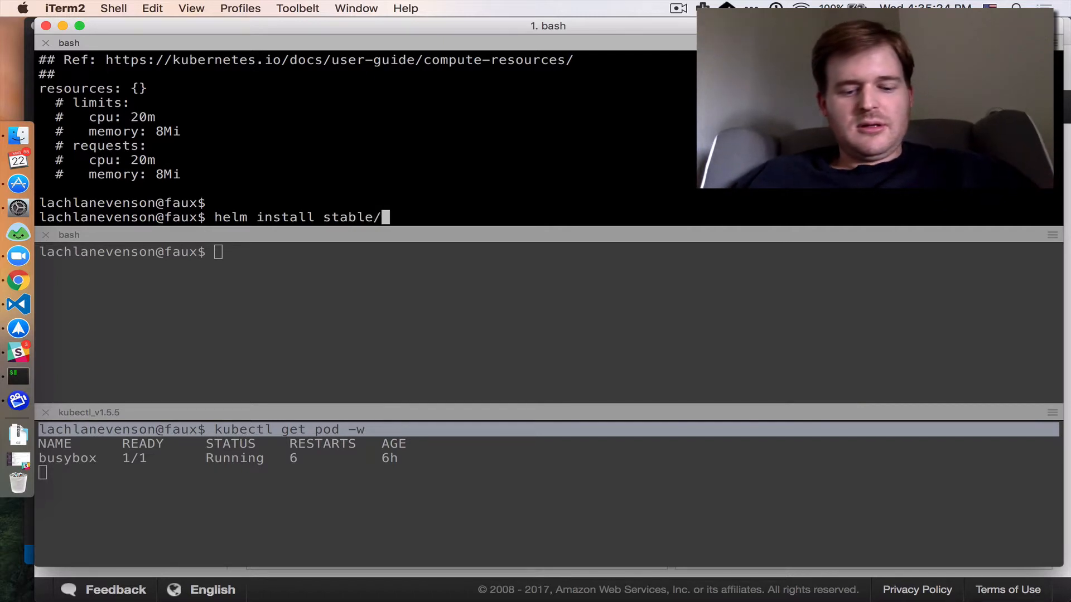
text(kube-lge)
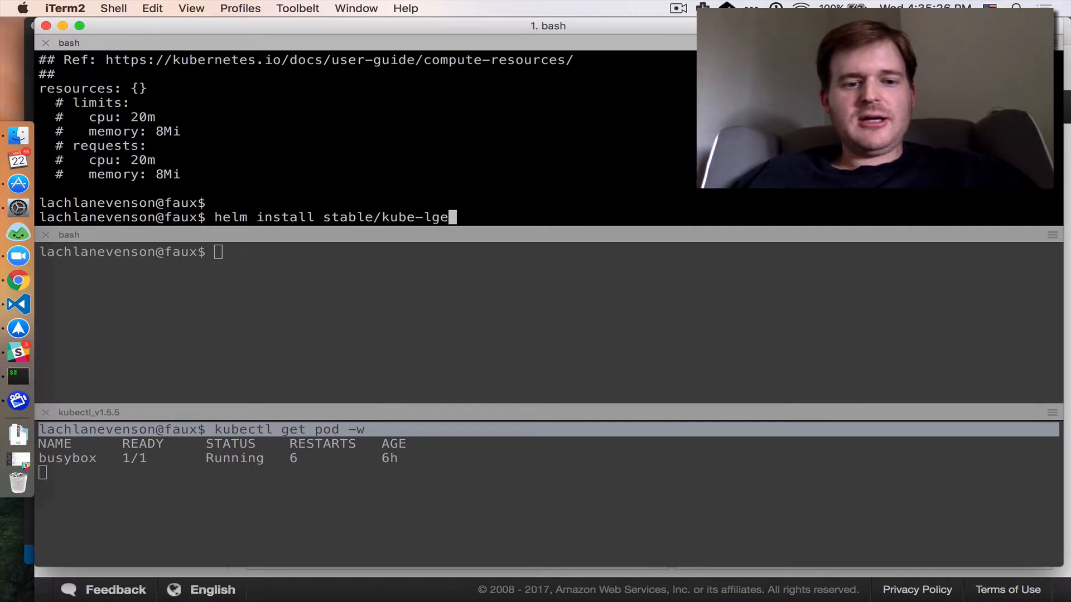
text(o -)
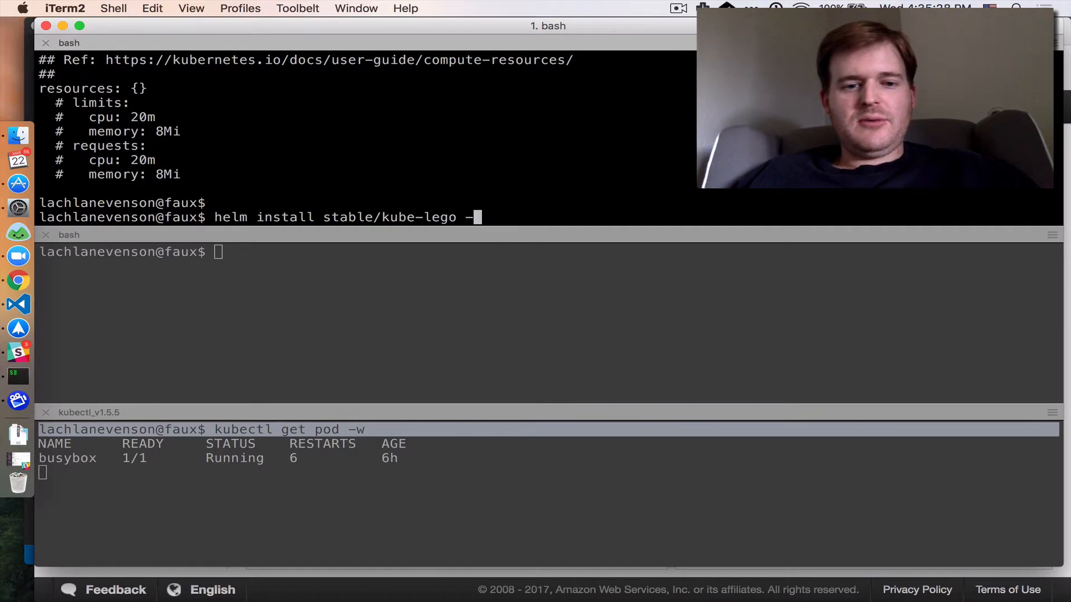
text(-set config)
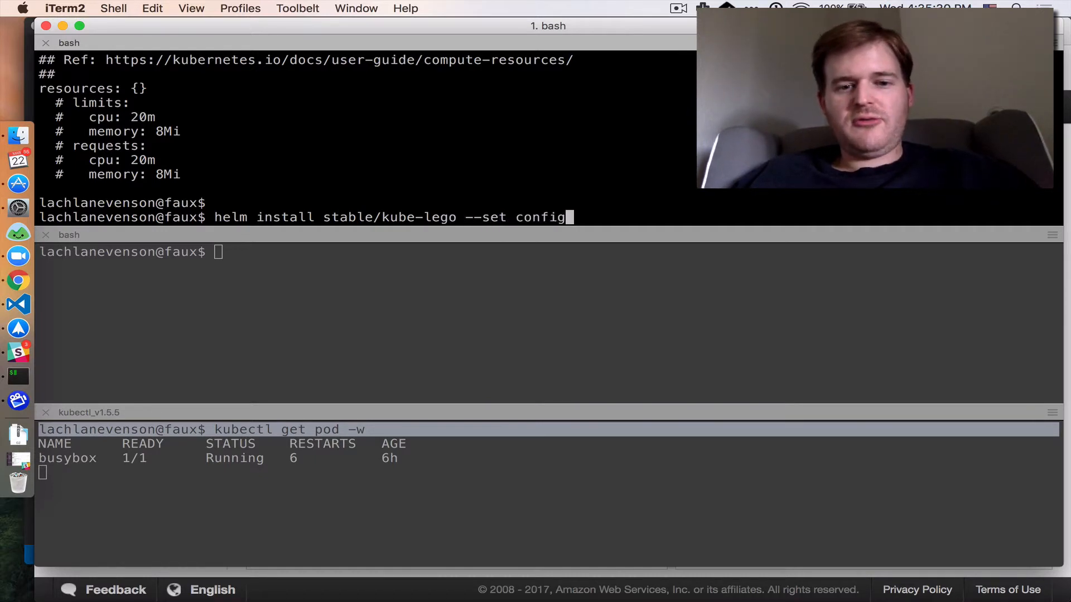
text(.)
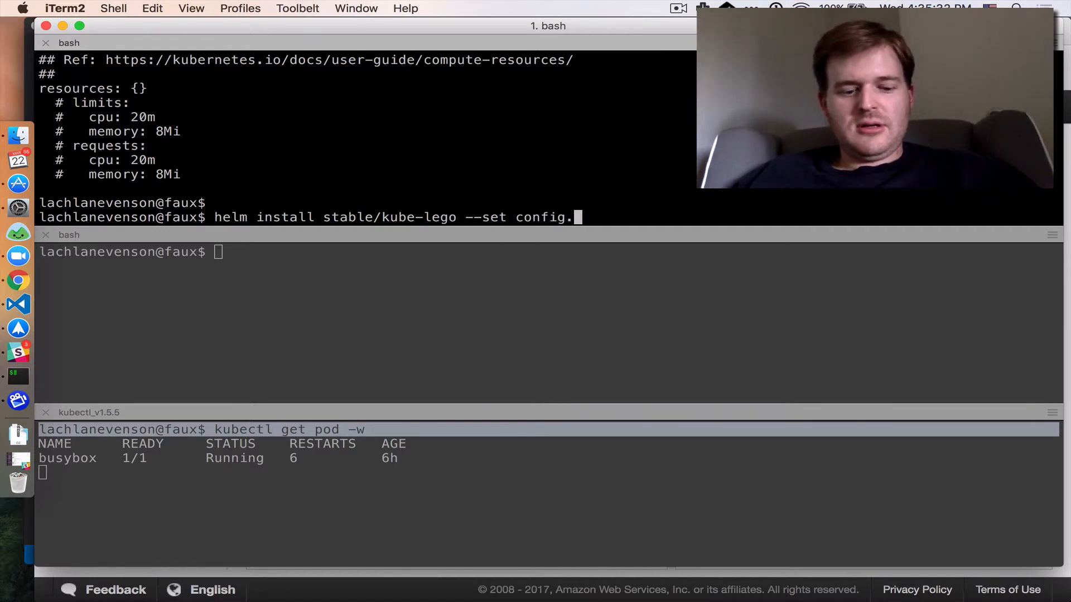
text(LEGO_EMAIL)
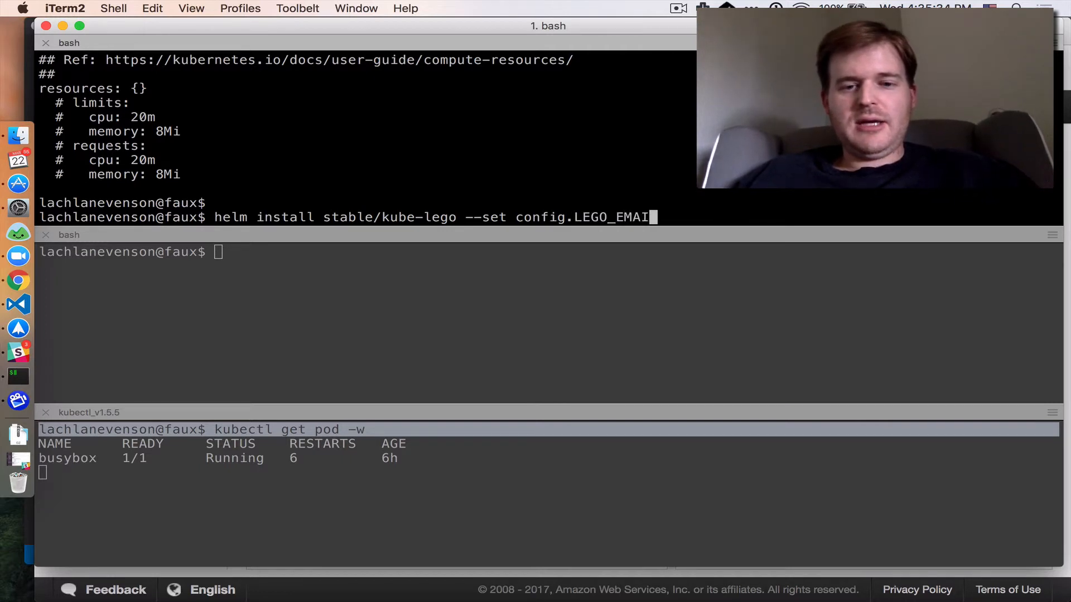
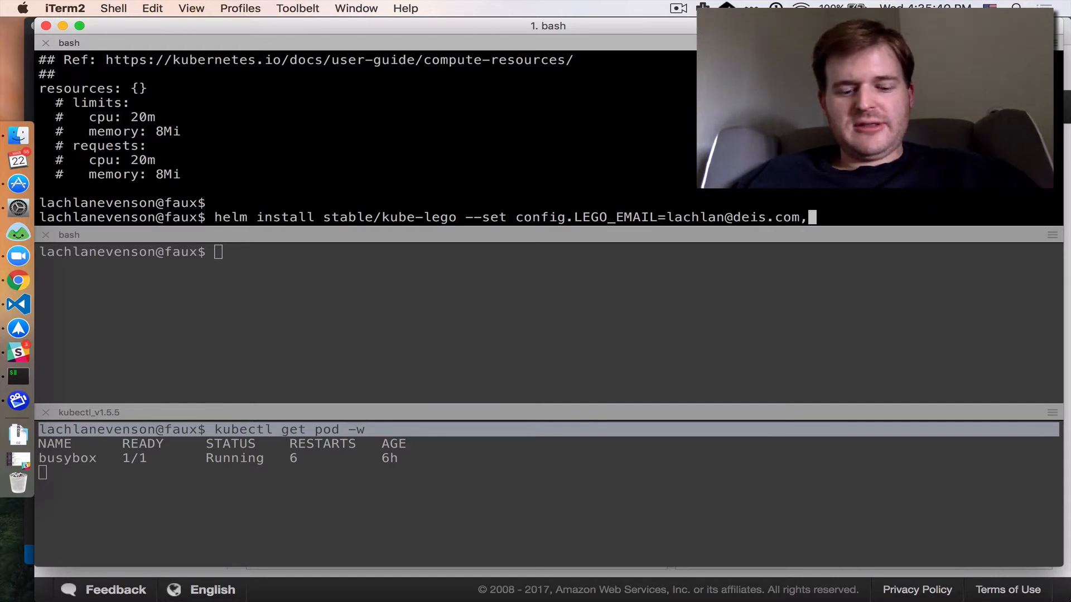
text(LEGO_URL)
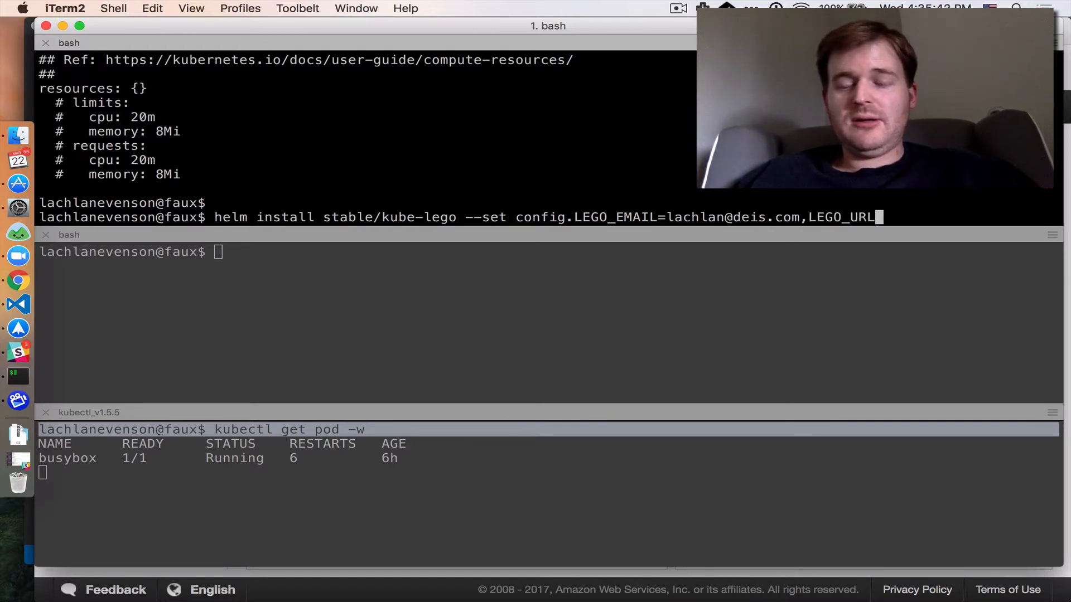
text(https://acme-v01.api.letsencrypt.org/directory)
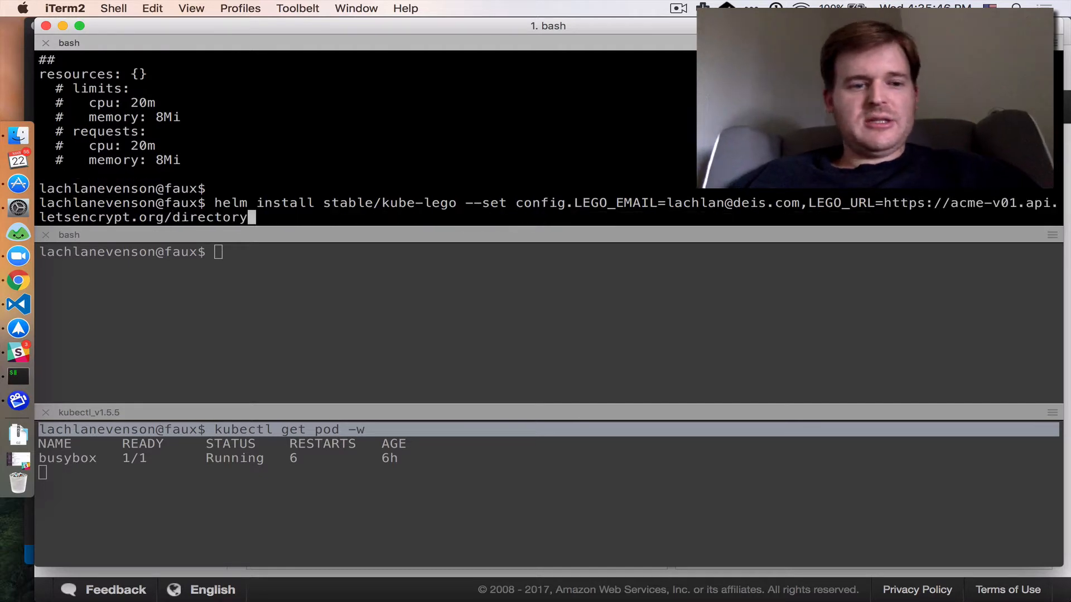
text(--debug --de)
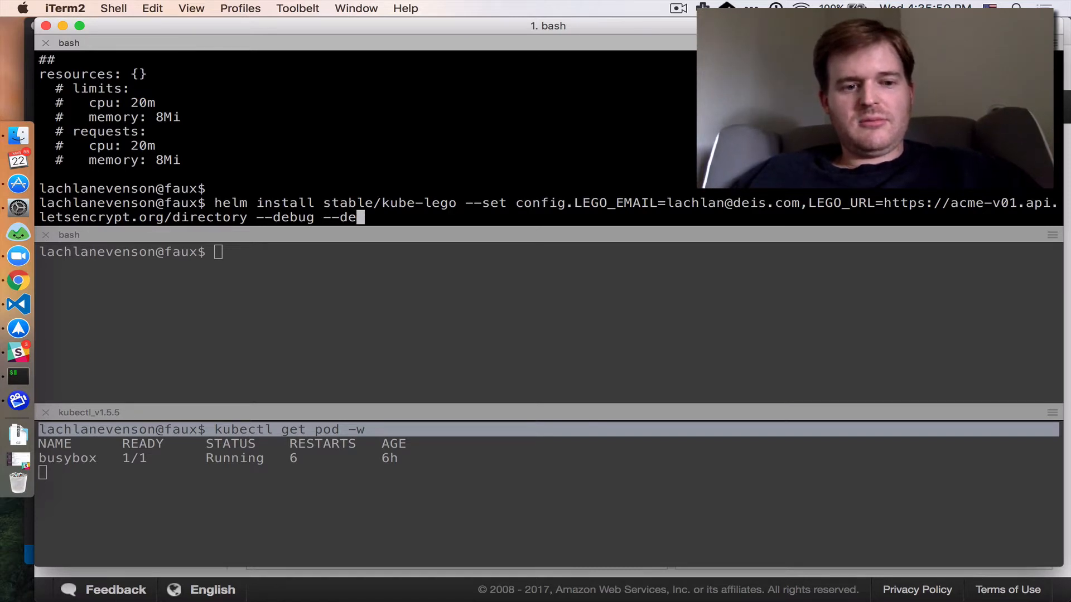
text(ry-)
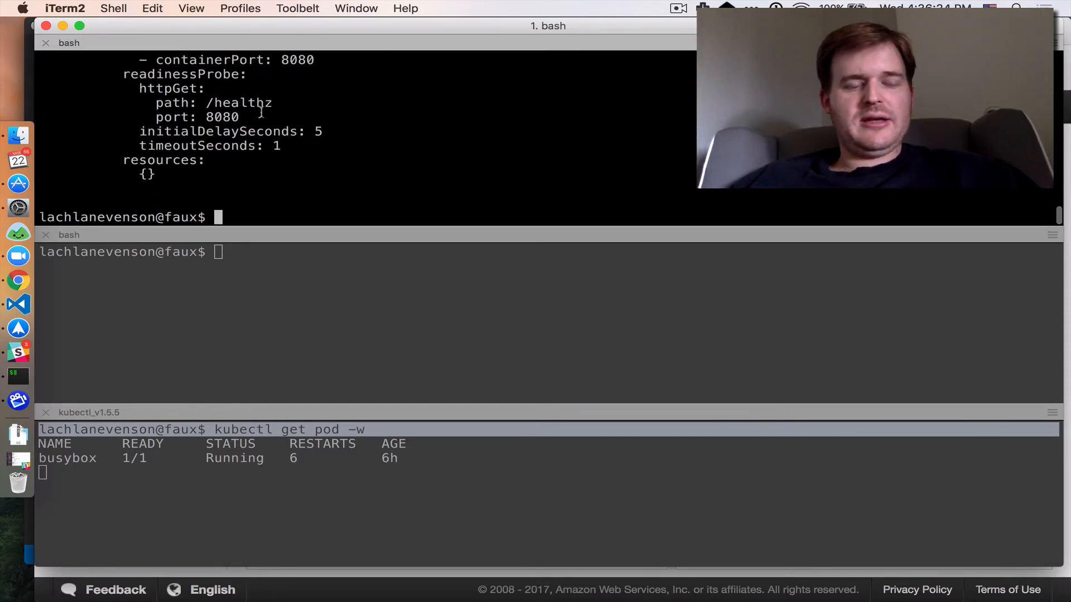
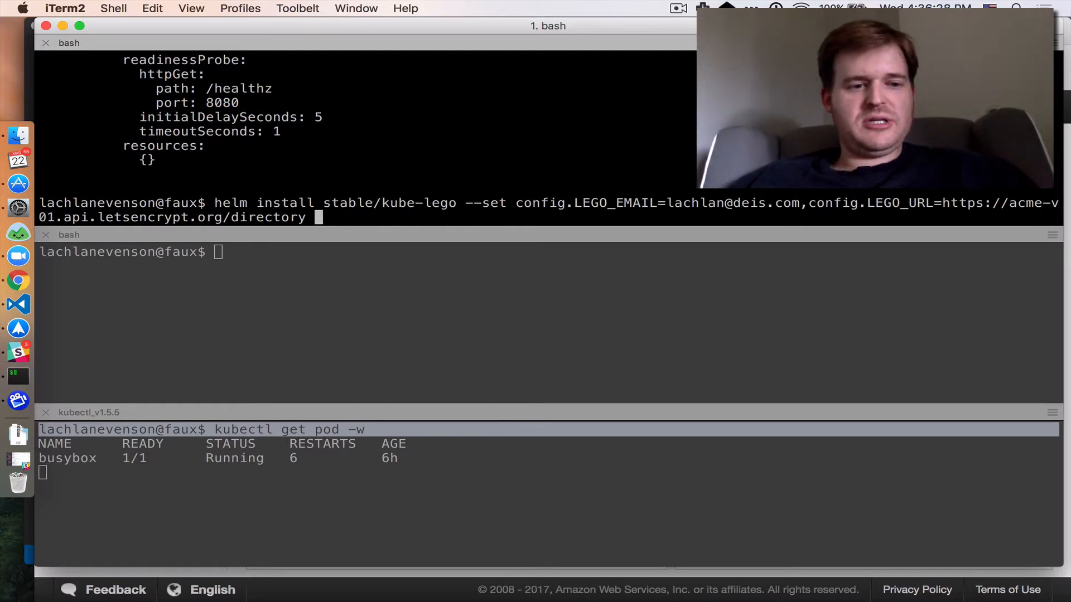
Rerun the kube-lego install without --dry-run, then watch pods with kubectl until it is Running.
key(Return)
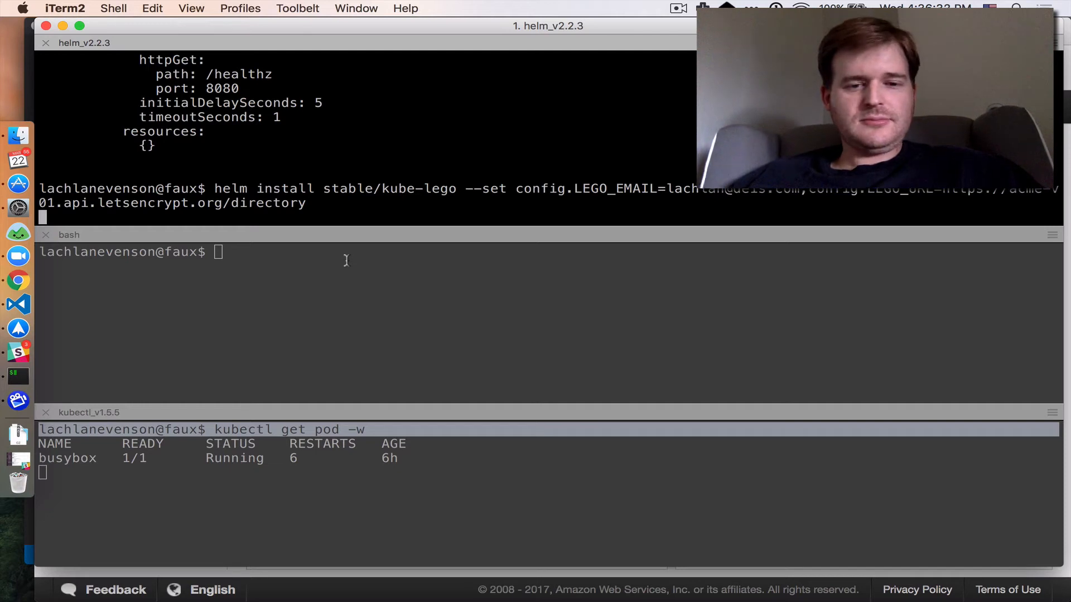
key(Return)
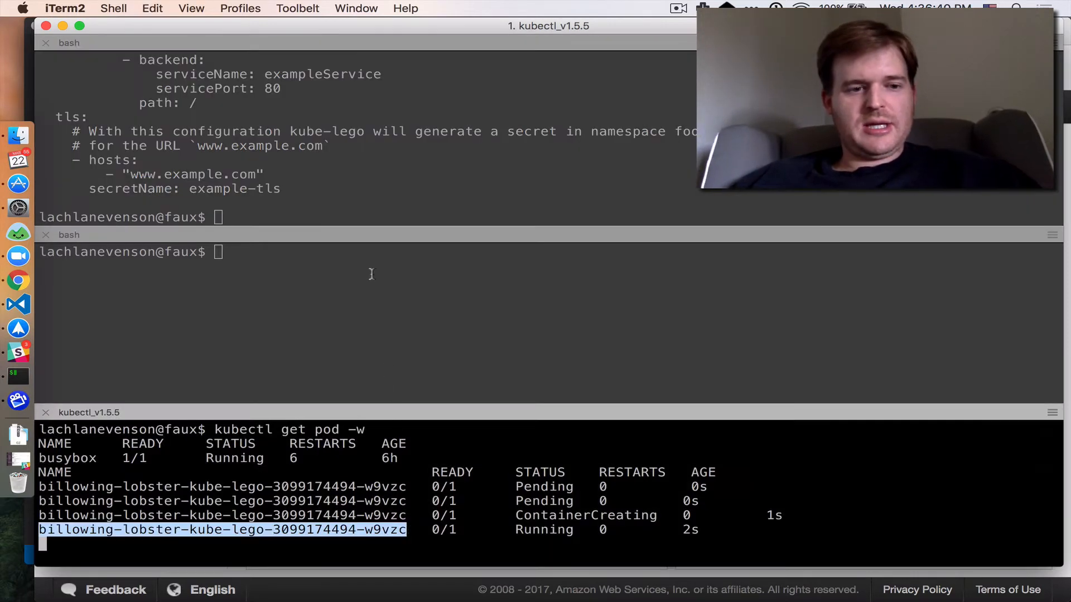
text(kubectl)
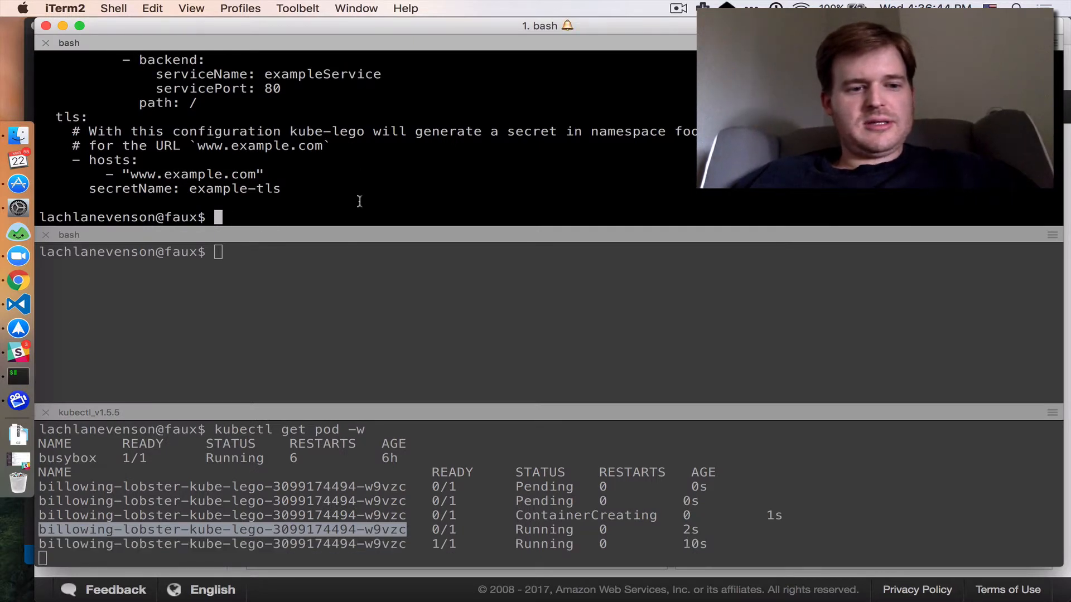
Follow the kube-lego pod's logs with 'kubectl logs -f' and view the example ingress tls-acme annotation.
text(kubectl)
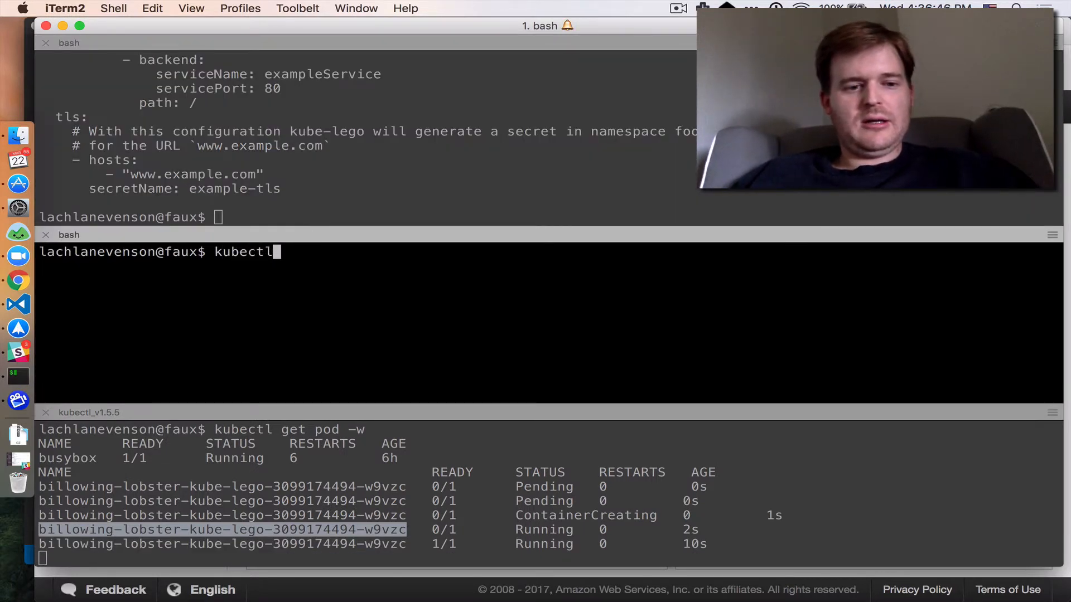
text(logs -f billowing-lobster-kube-lego-3099174494-w9vzc)
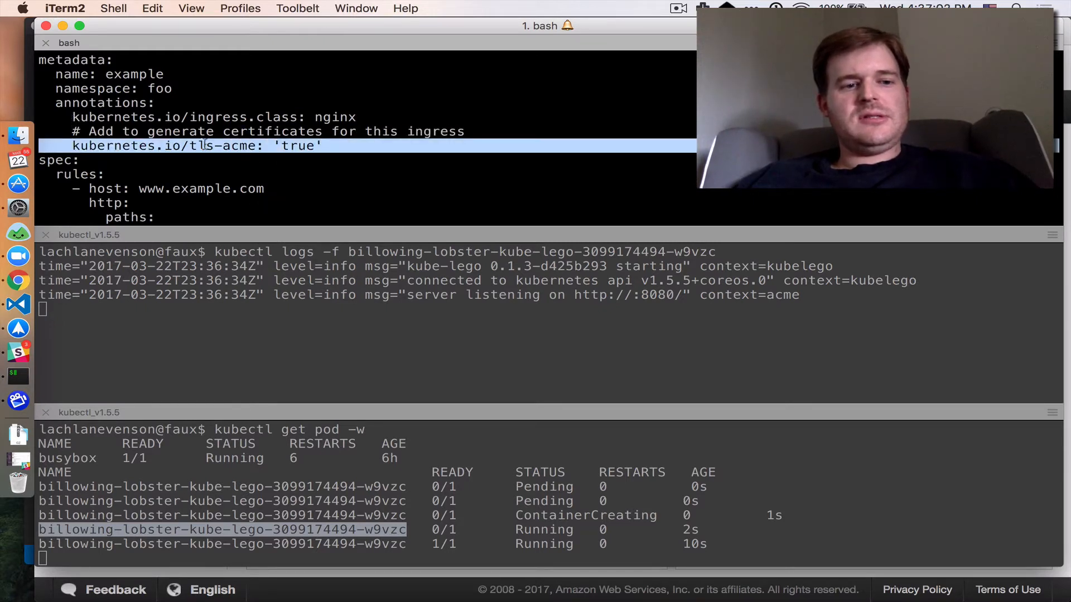
scroll(down, 3)
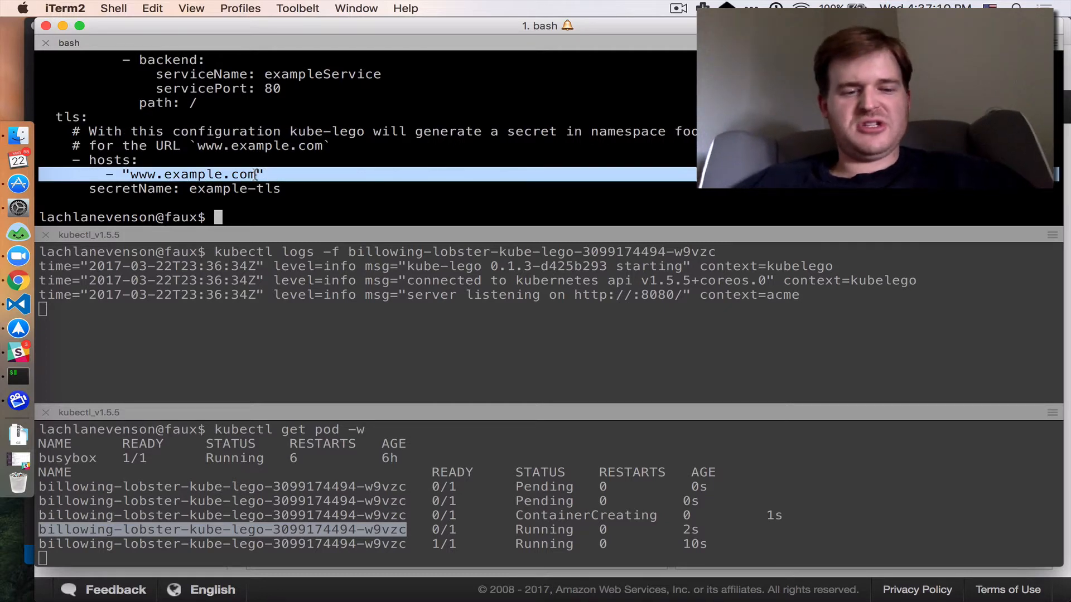
click(392, 173)
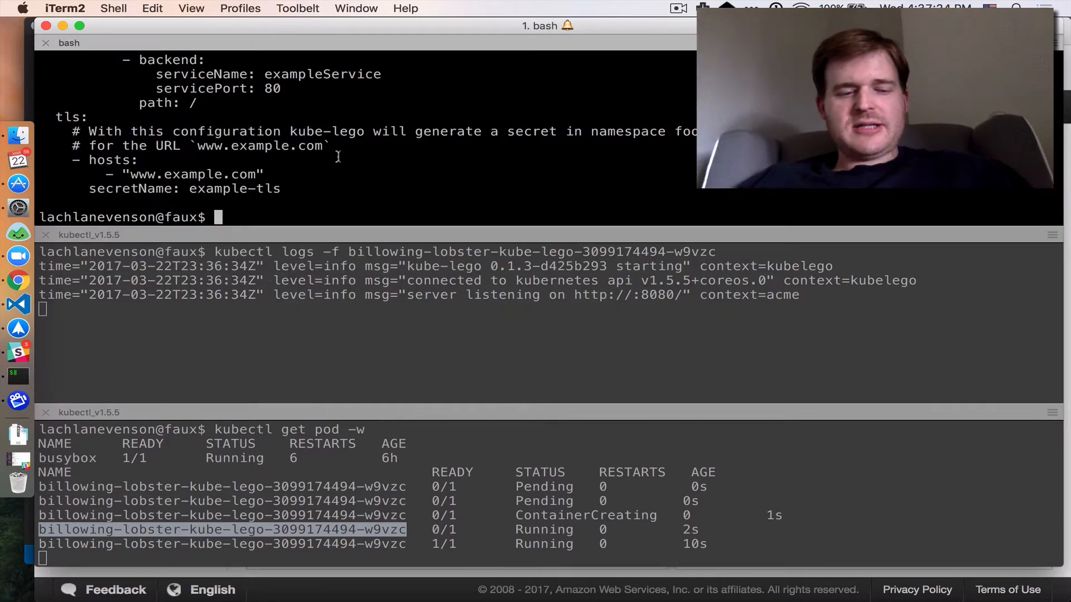
Install the stable/nginx-ingress chart with helm and wait for its pods to run.
text(h)
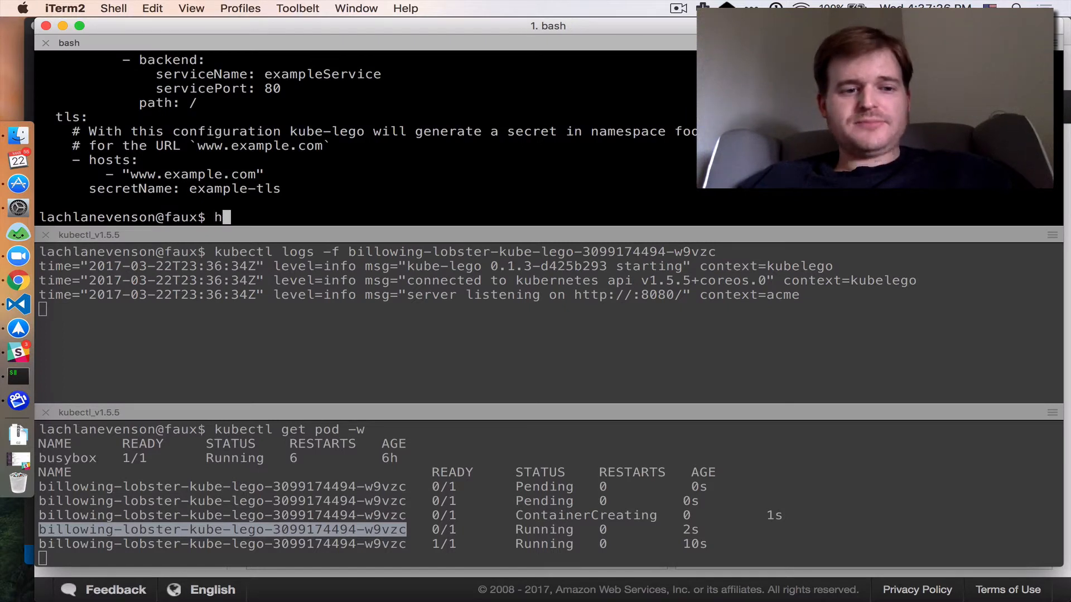
text(elm install)
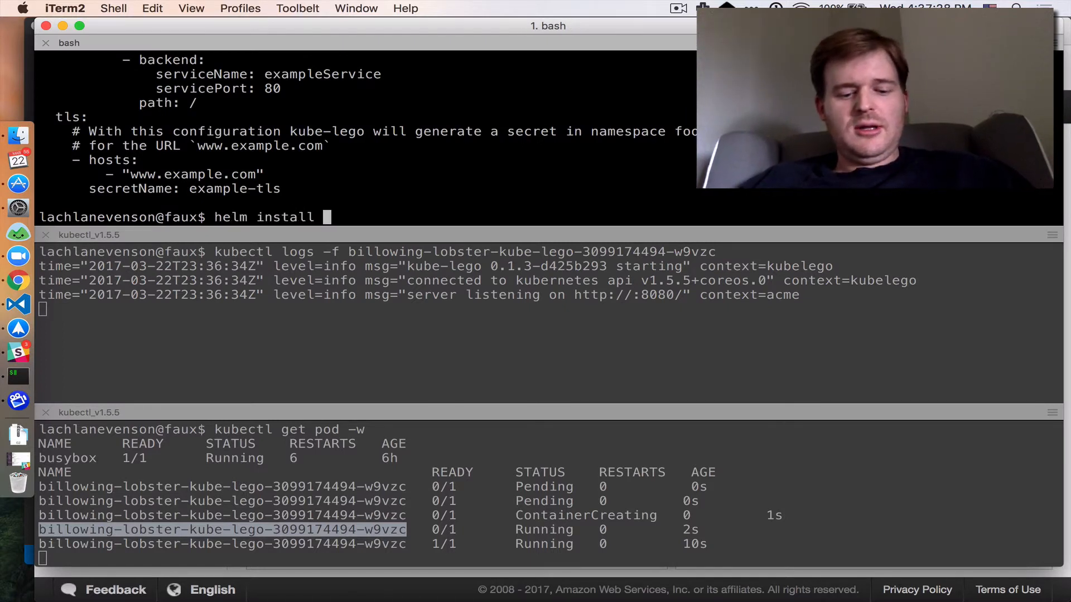
text(stab)
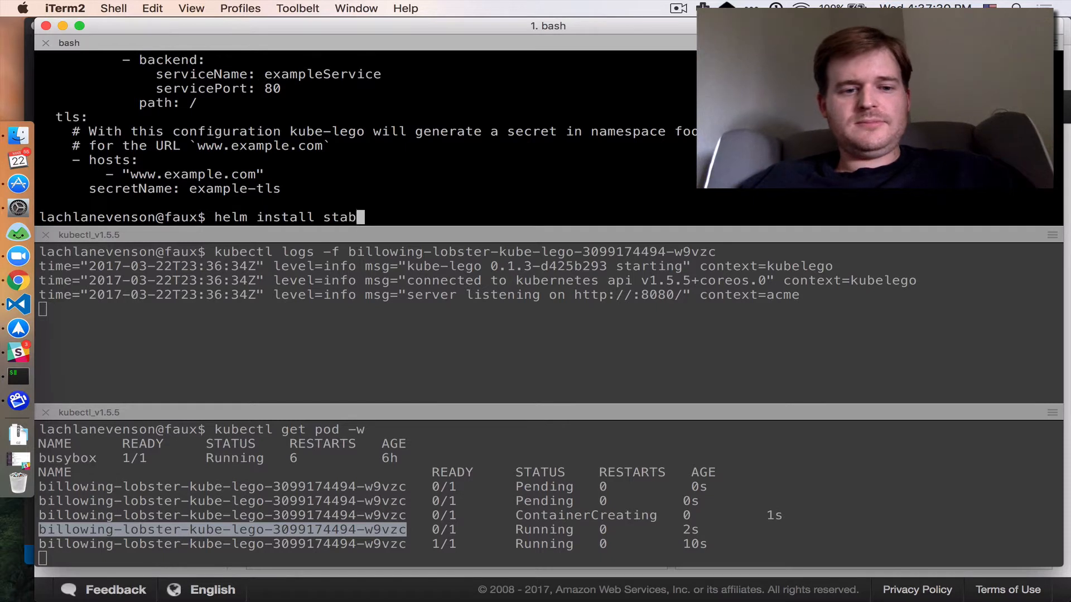
text(le/ngi)
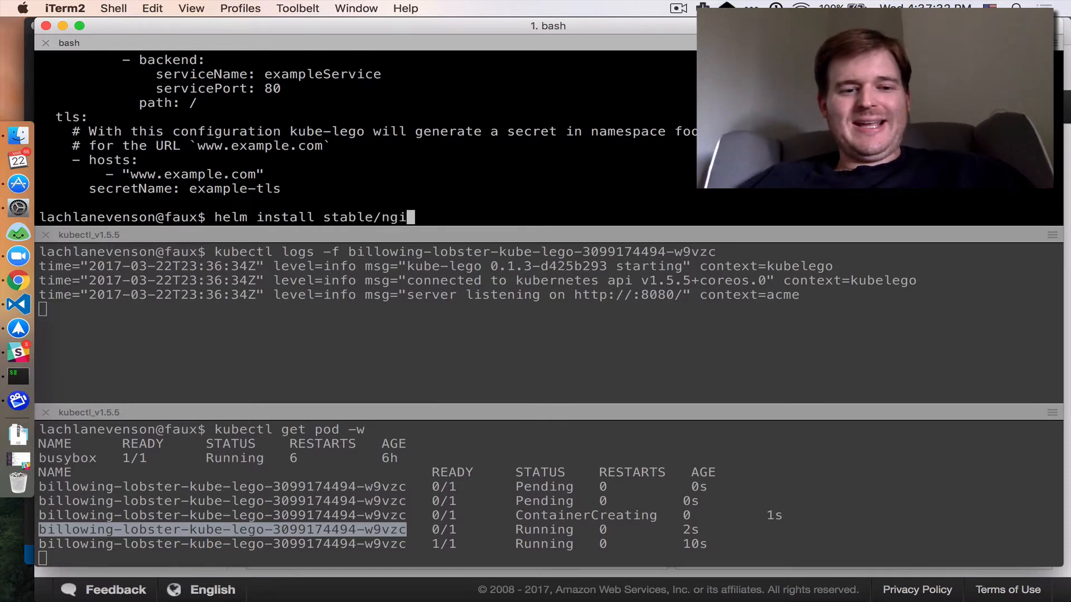
text(nx-ingress)
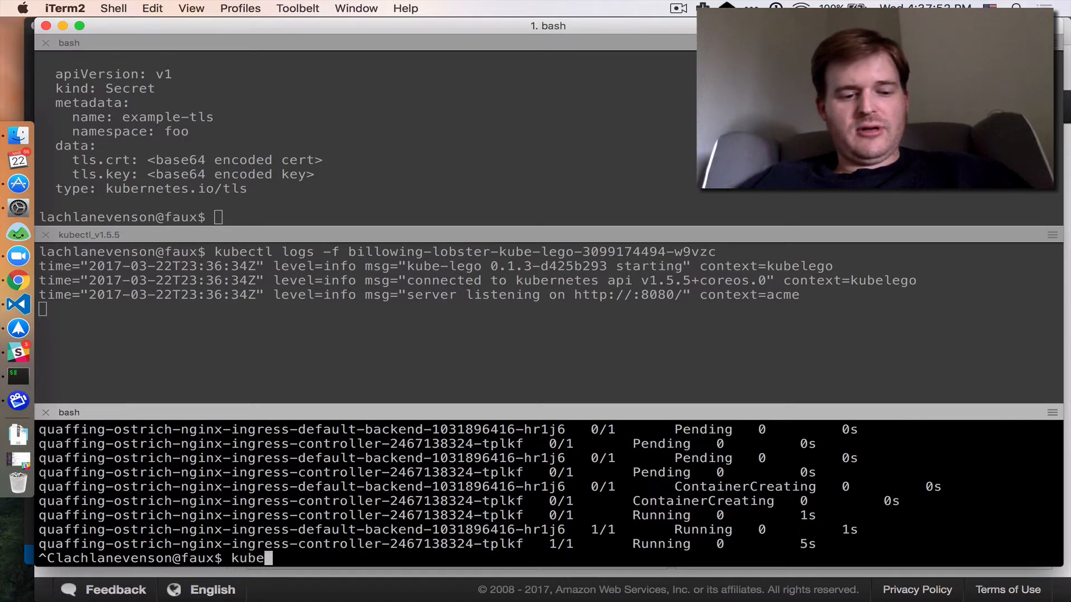
Follow the nginx-ingress default backend's logs and check the working directory with pwd.
text(ctl log -f quaffing-ostrich-nginx-ingress-default-backend-1031896416-hr1j6)
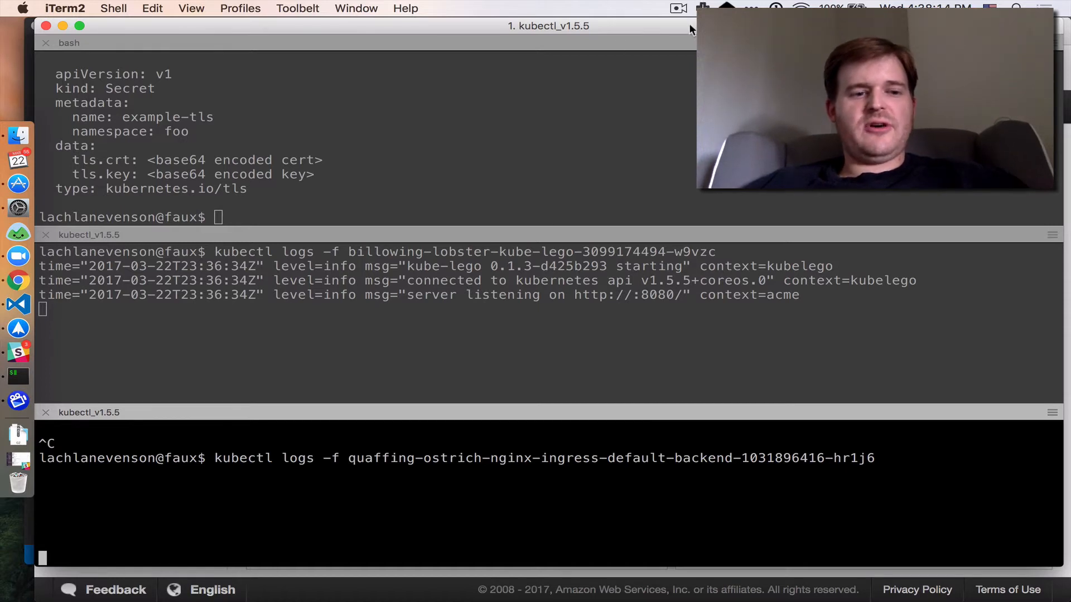
text(pwd)
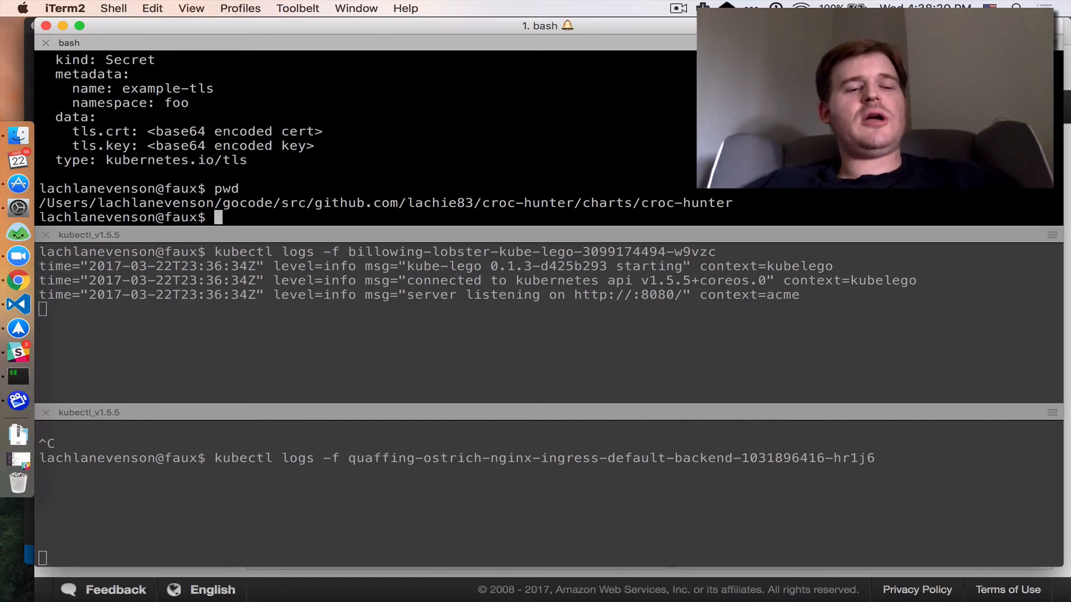
Open values.yaml in vi and highlight the ingress domain line.
text(vi values.yaml)
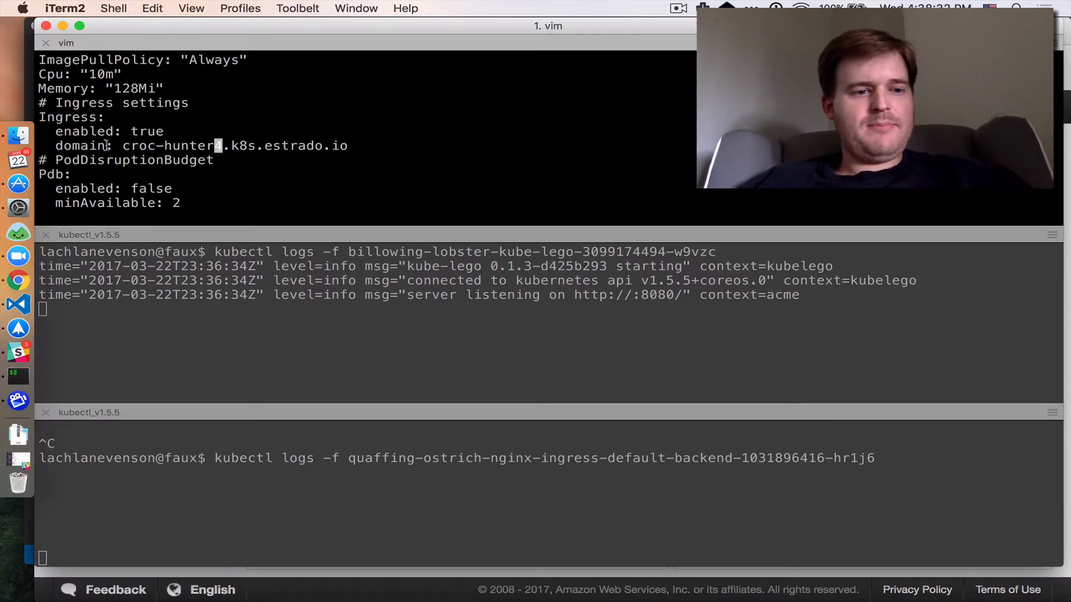
drag(122, 145, 347, 145)
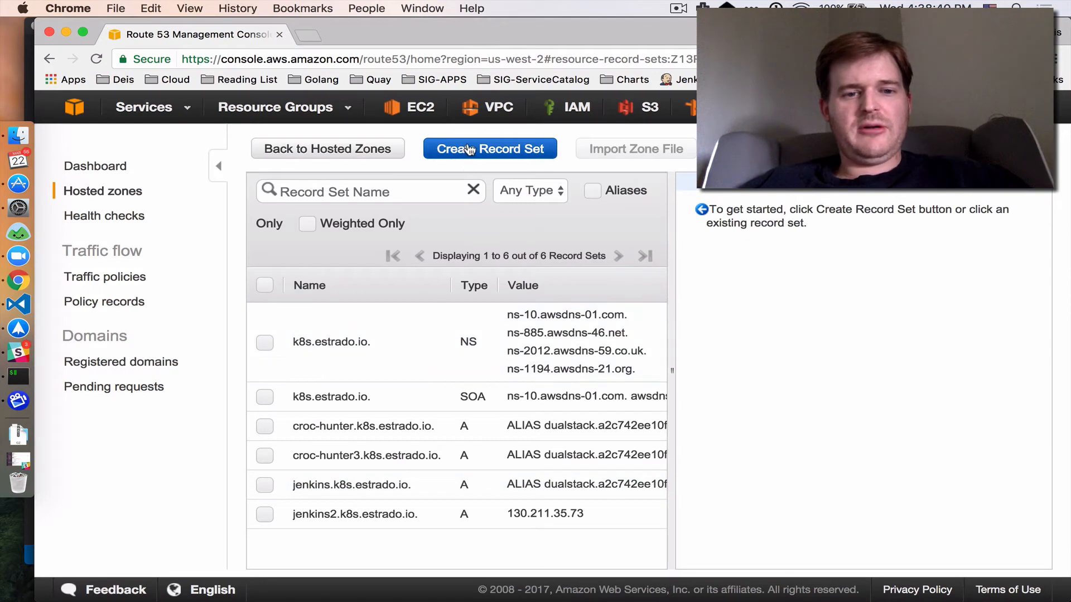
Start a new record set and copy the alias target from the existing croc-hunter record.
click(490, 148)
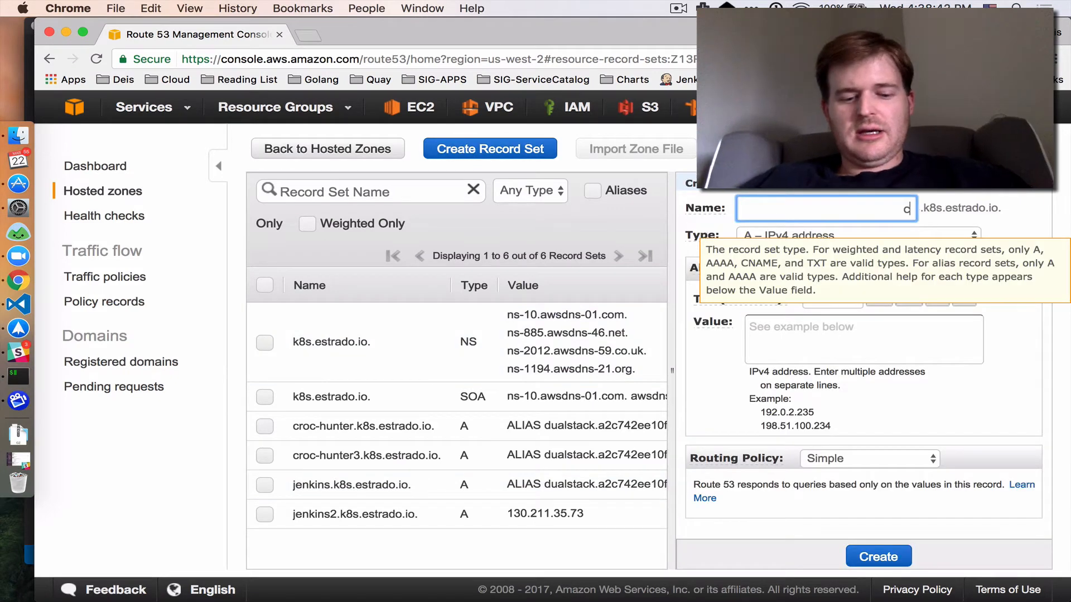
text(roc-hunter)
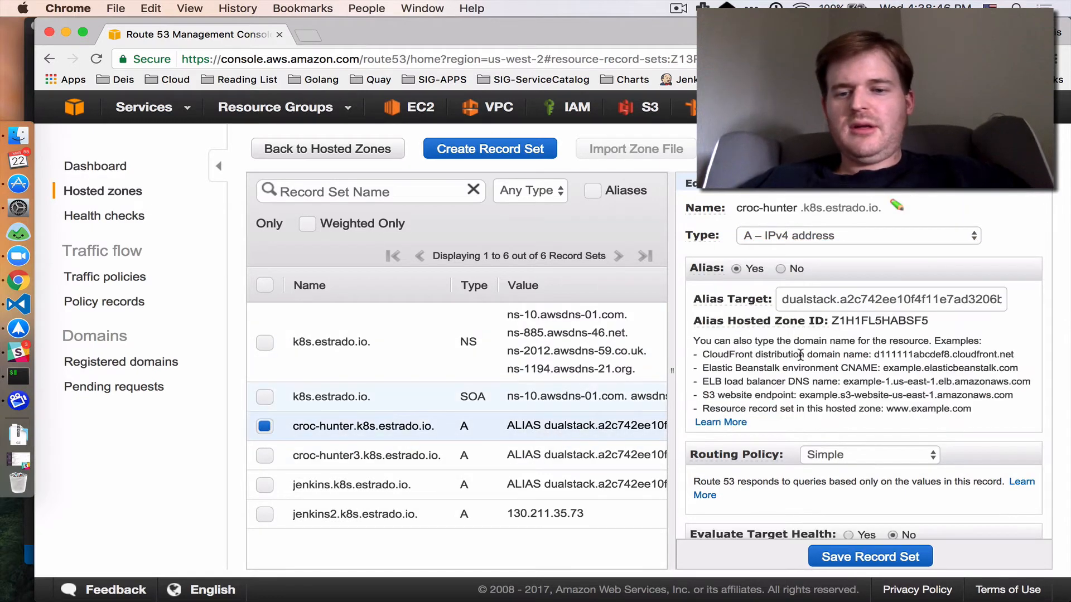
click(890, 299)
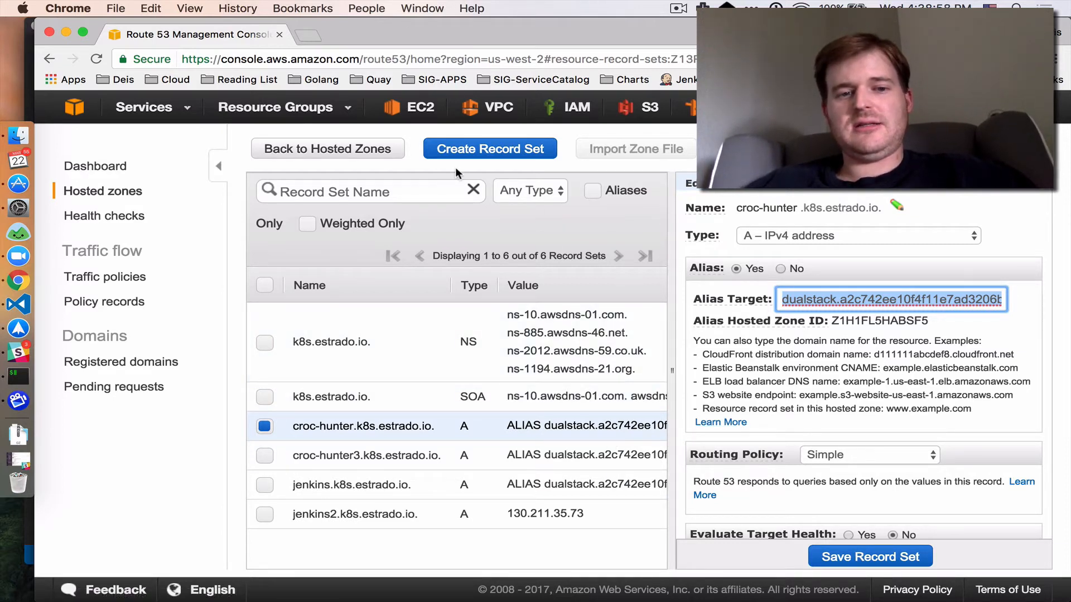
mouse_move(466, 148)
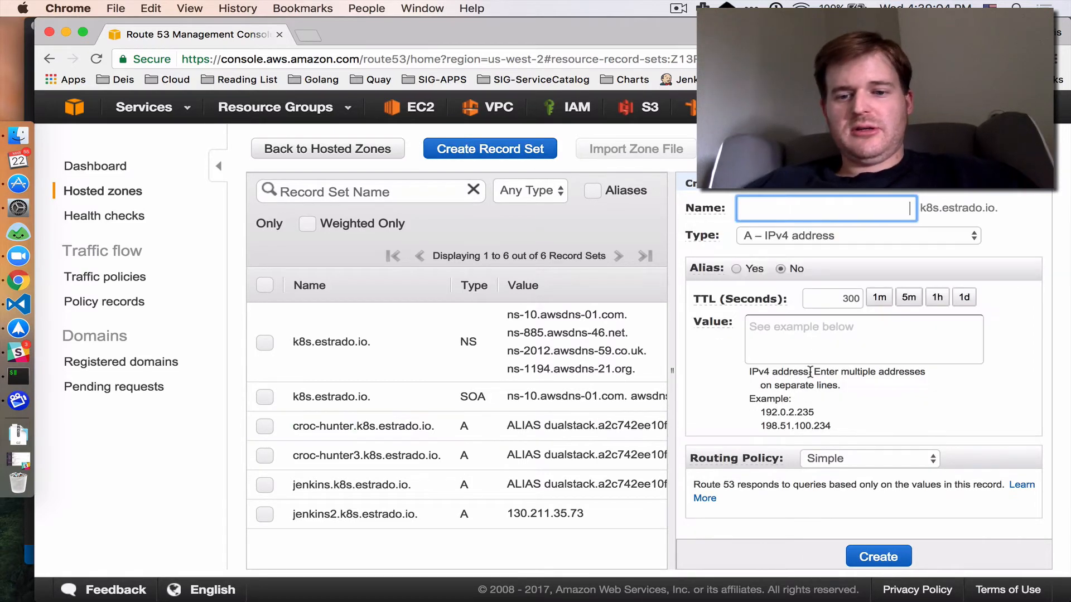
Create the croc-hunter4 alias record pointing at the same load balancer.
click(736, 269)
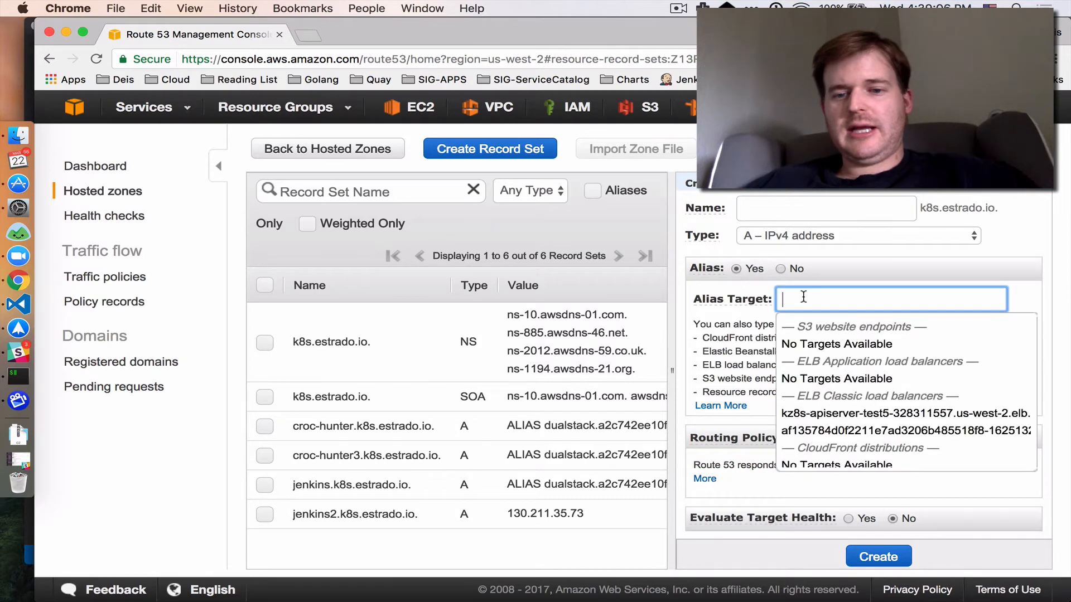
click(908, 422)
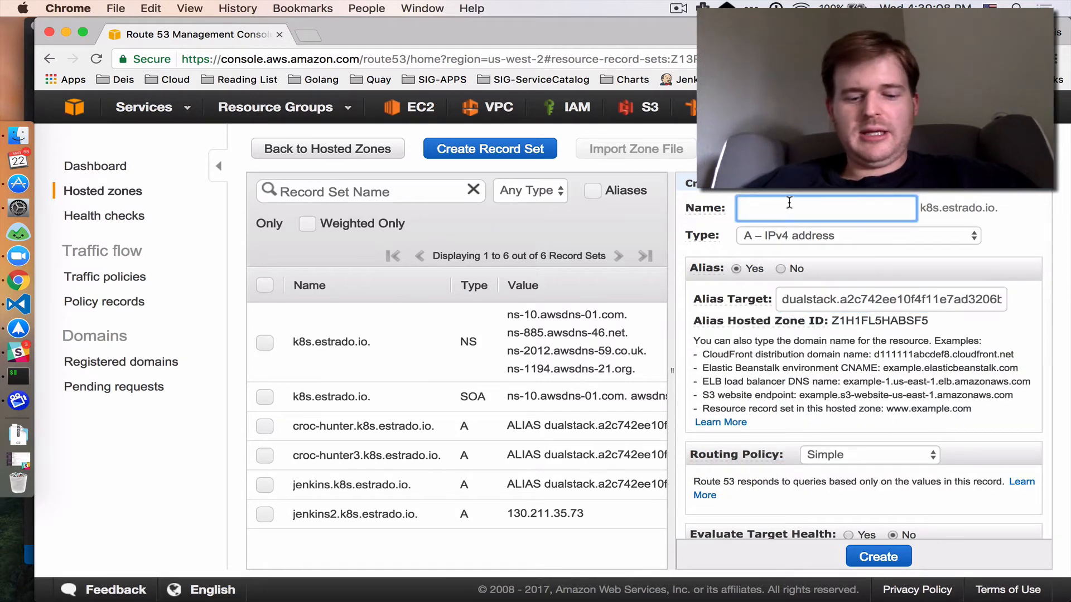
text(croc-hunter)
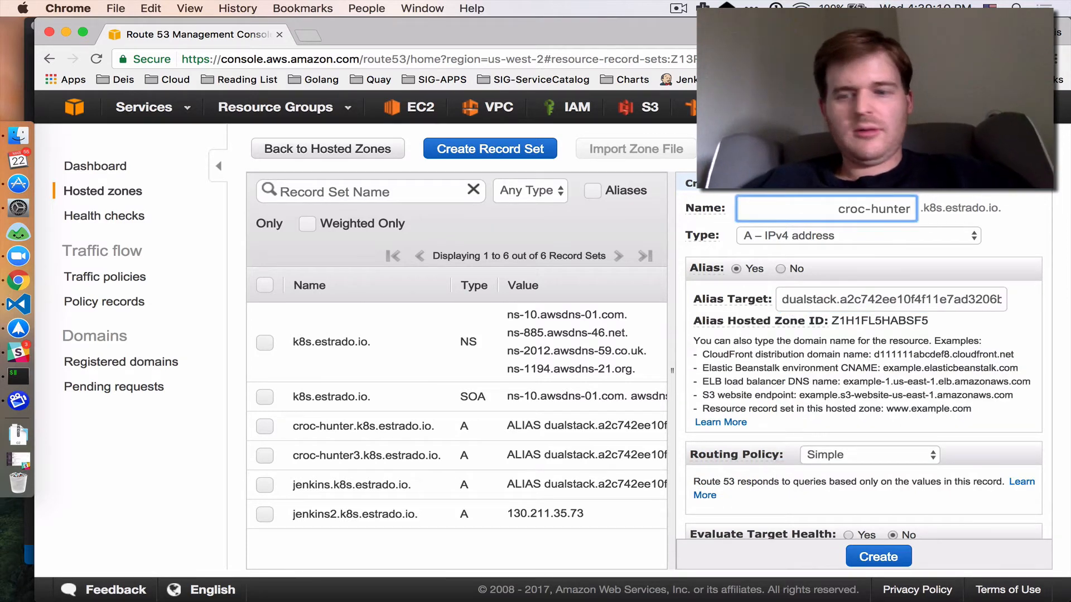
click(879, 555)
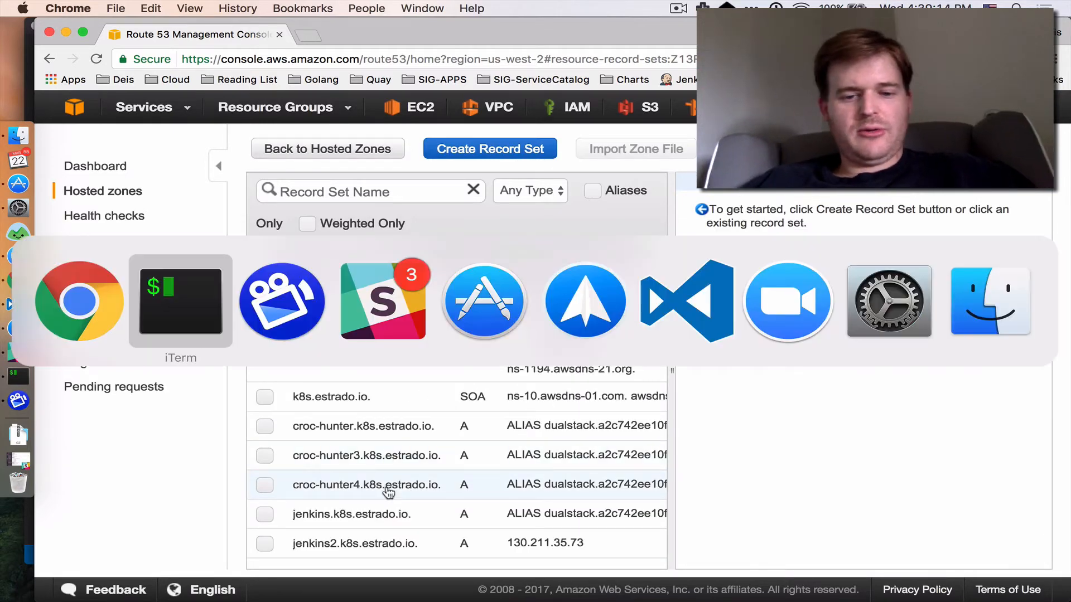
Install the croc-hunter chart and check the pods and nginx controller logs with kubectl.
click(181, 301)
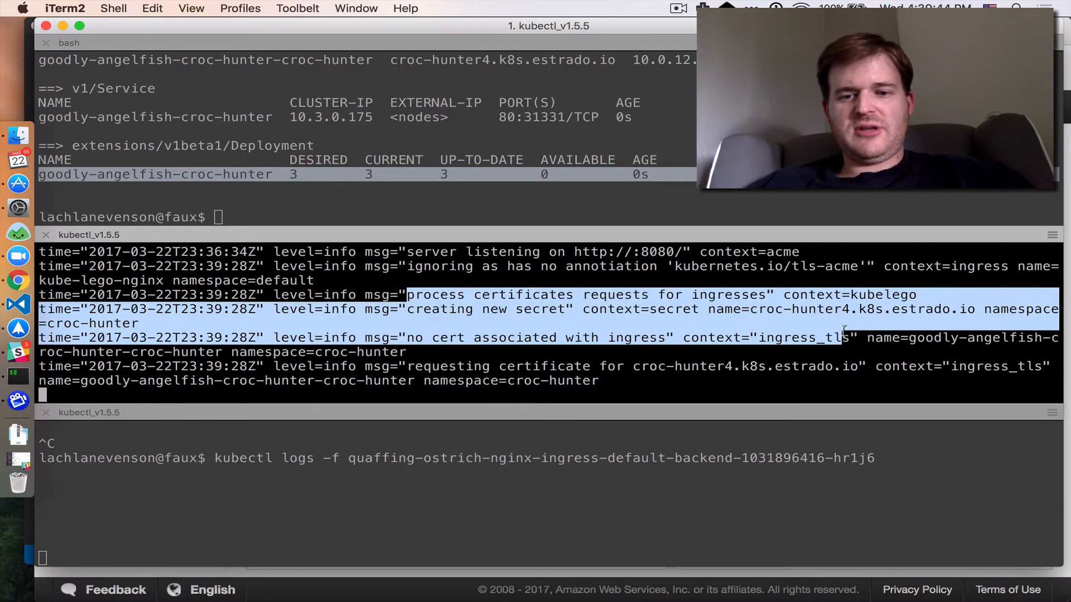
double_click(861, 309)
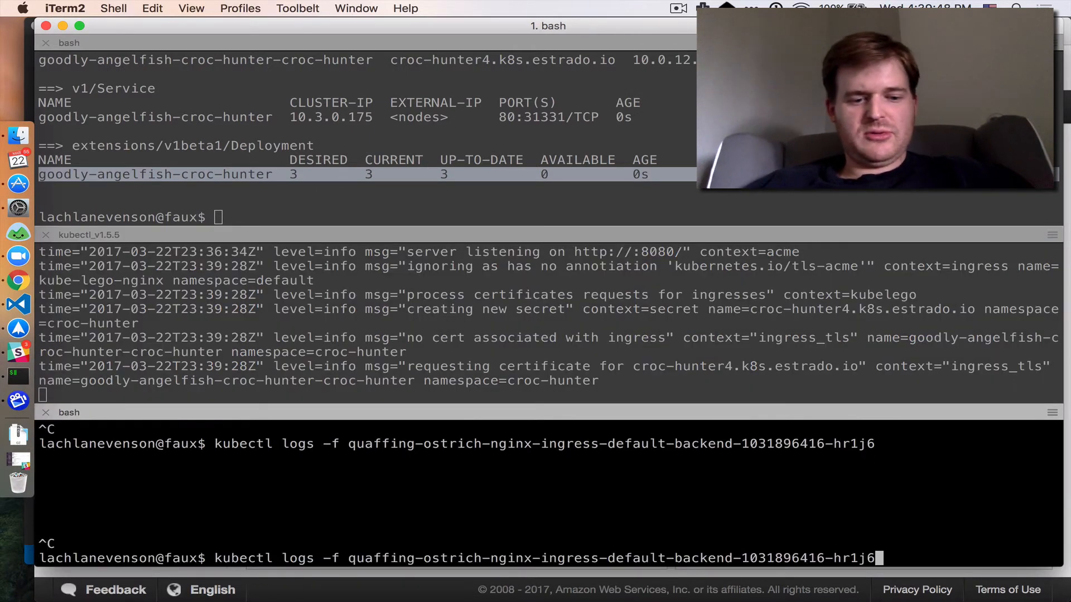
text(kubectl get pods)
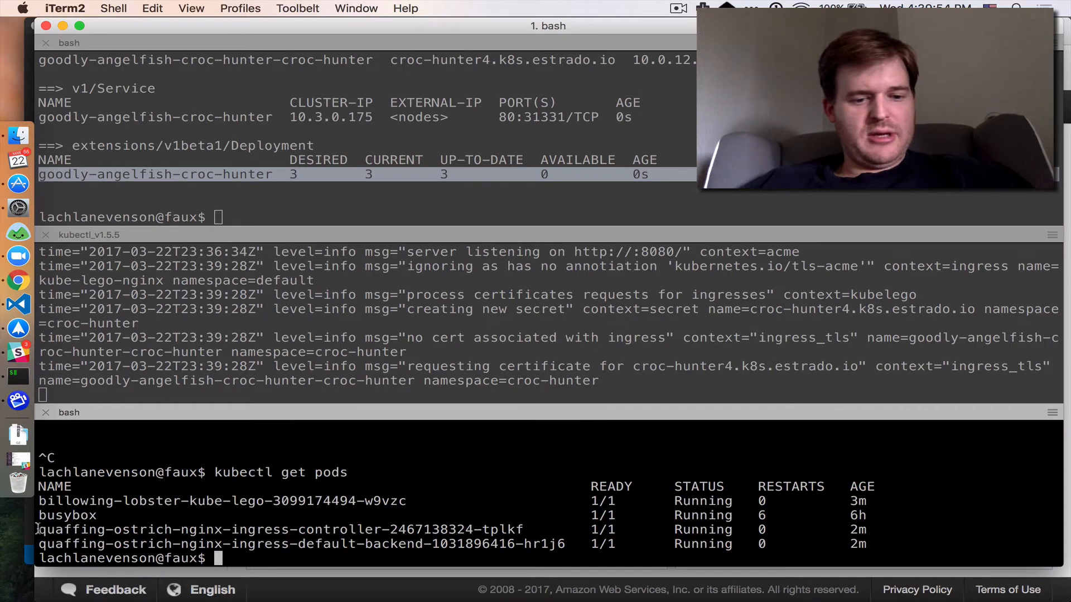
text(ku)
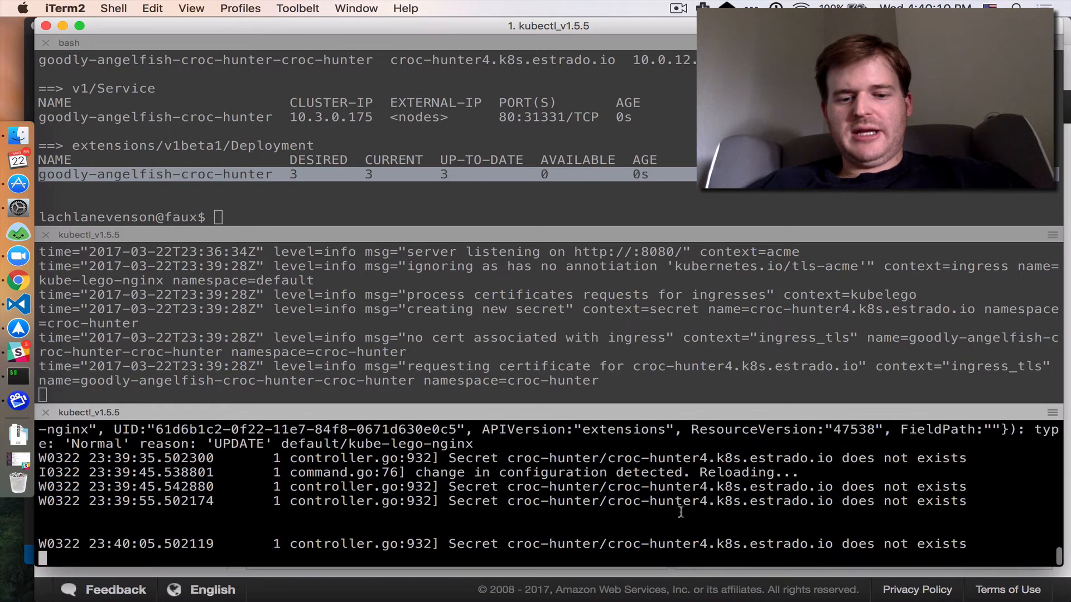
Look up croc-hunter4.k8s.estrado.io with the host command.
triple_click(565, 543)
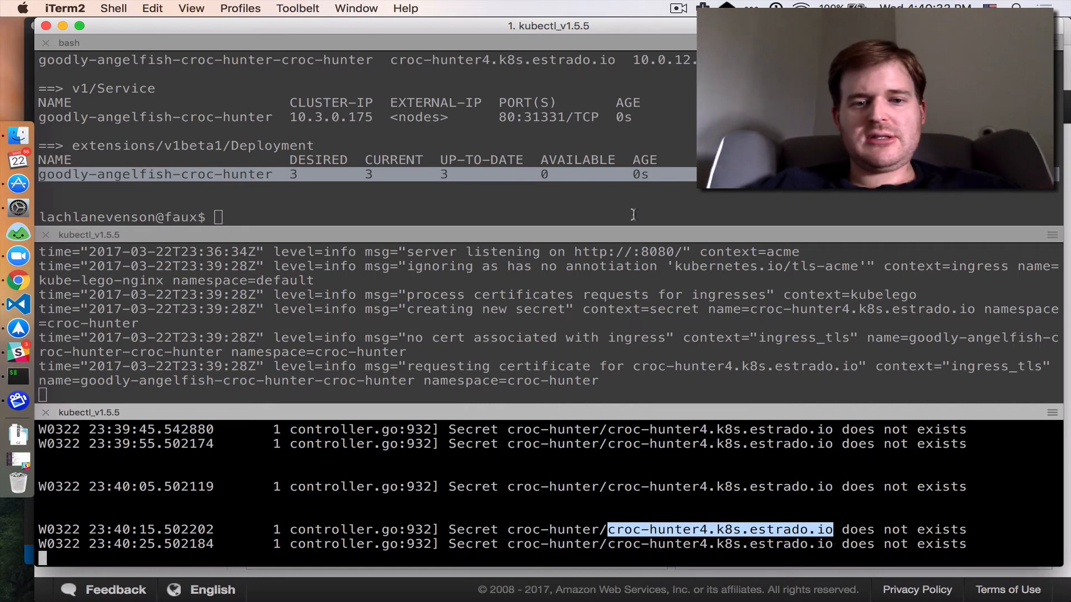
text(host croc-hunter4.k8s.estrado.io)
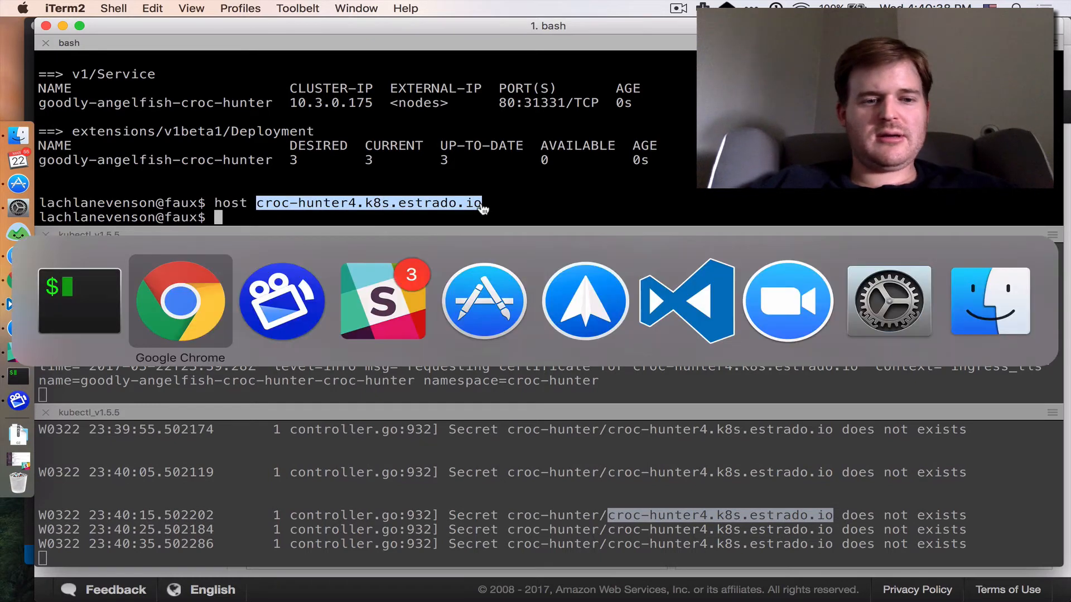
Run 'kubectl describe svc' to describe the cluster's services.
click(181, 302)
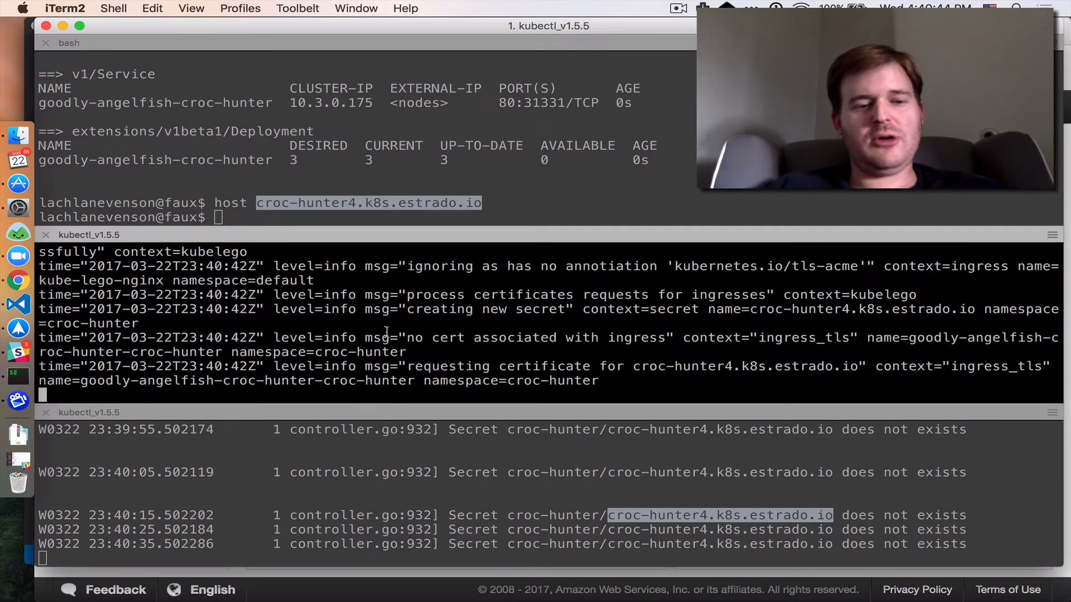
text(kubect)
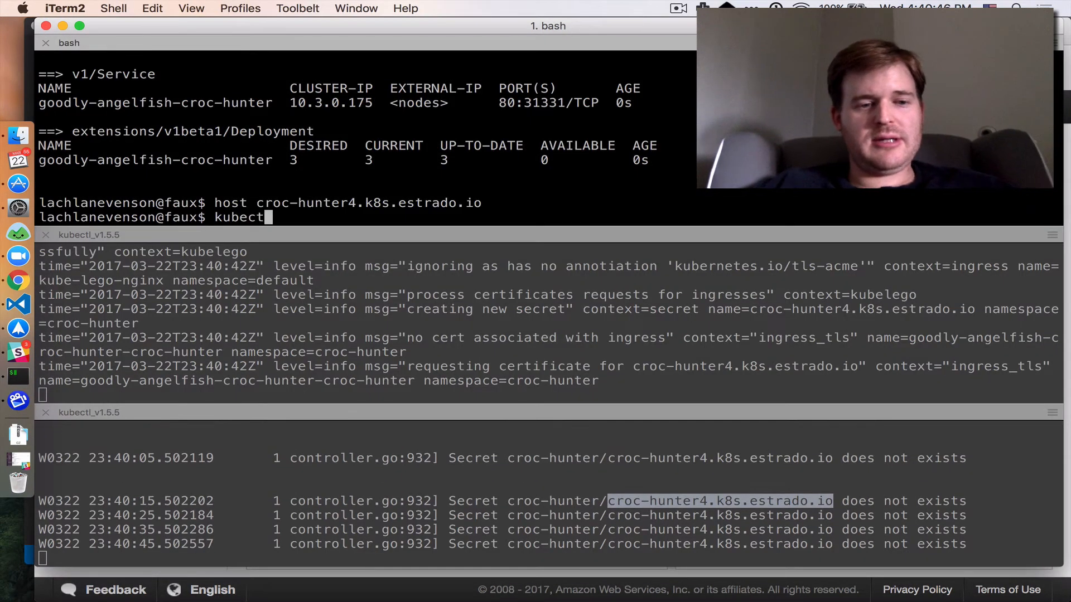
text(d)
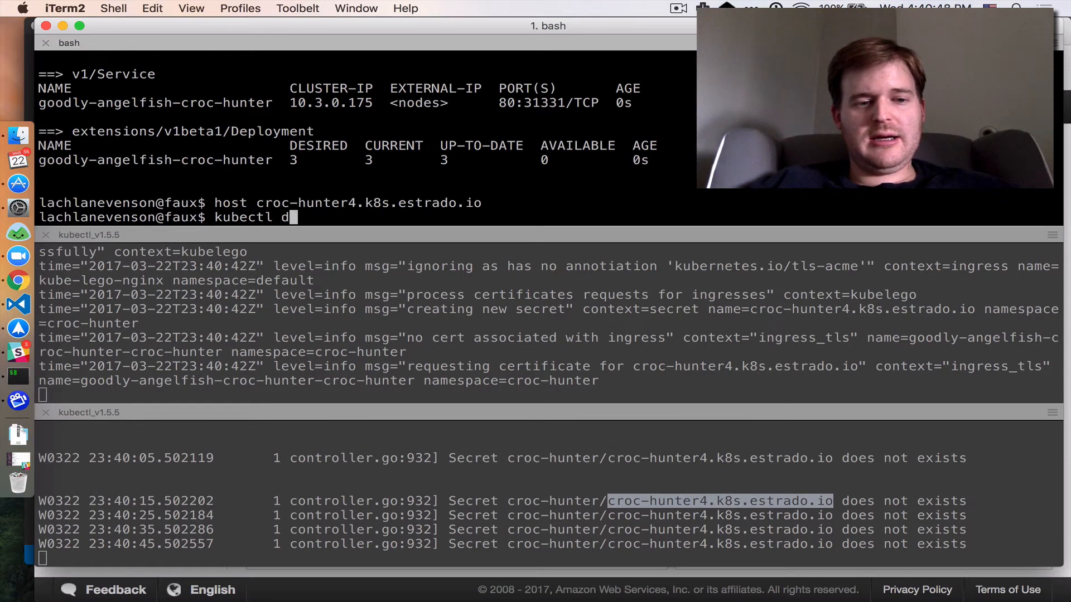
text(escrib)
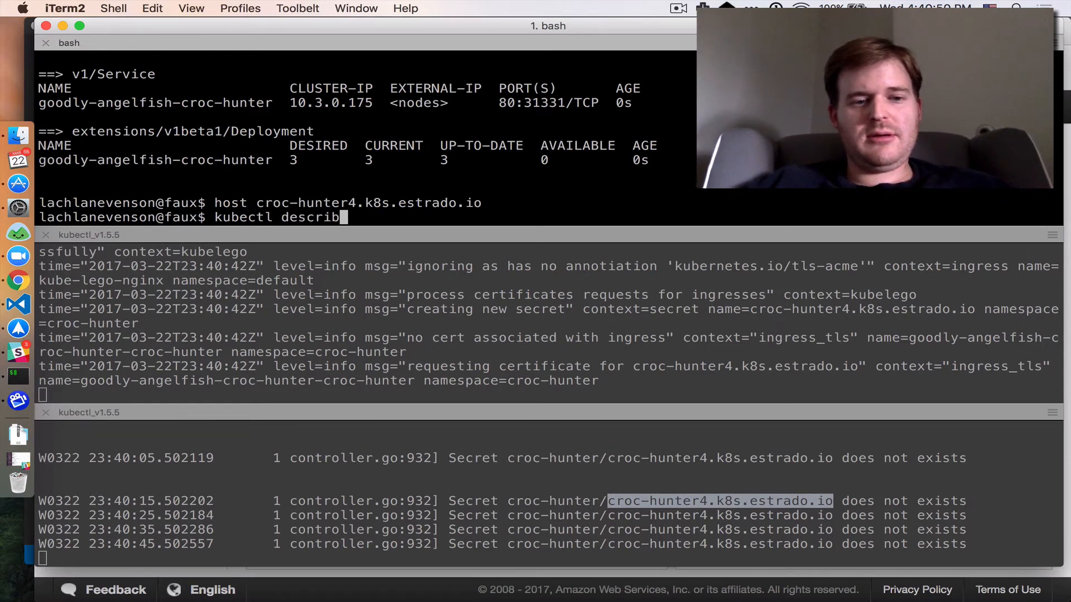
text(e svc)
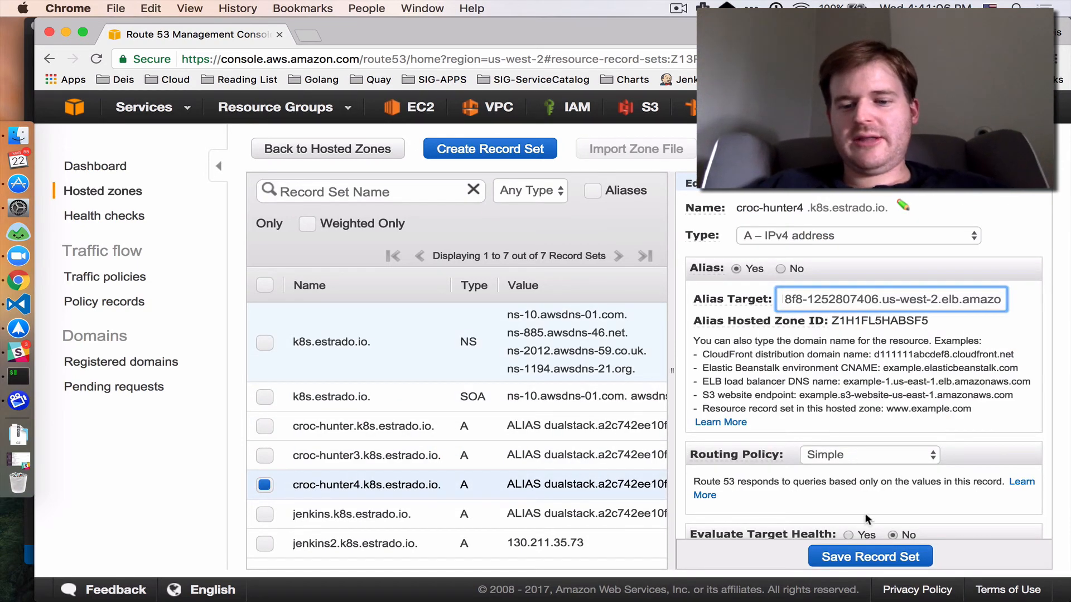
Save croc-hunter4's new ELB alias target and create the croc-hunter5 alias record to the same load balancer.
click(870, 556)
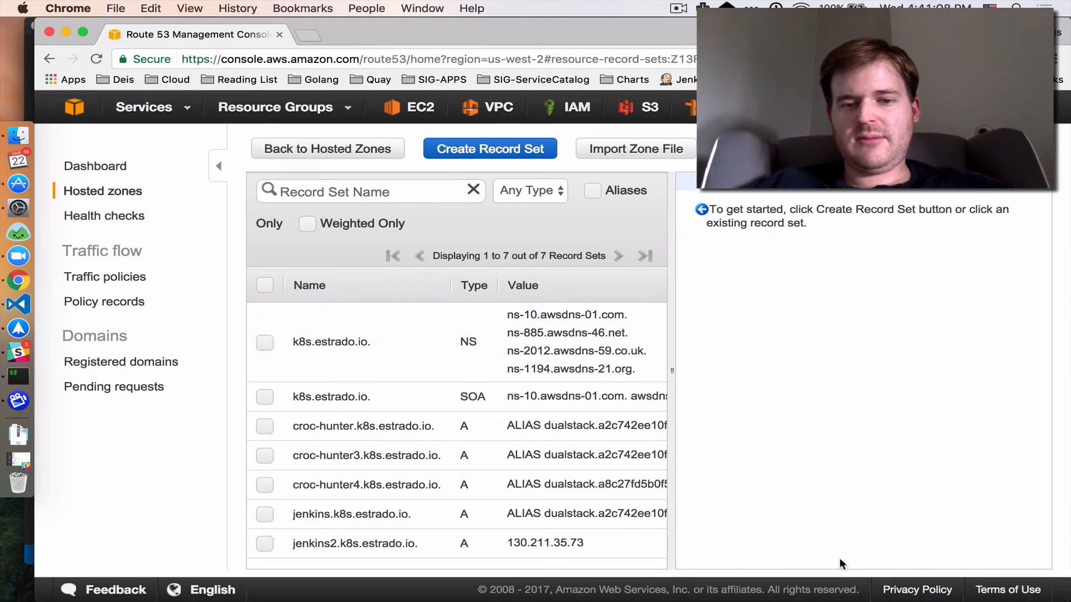
mouse_move(357, 490)
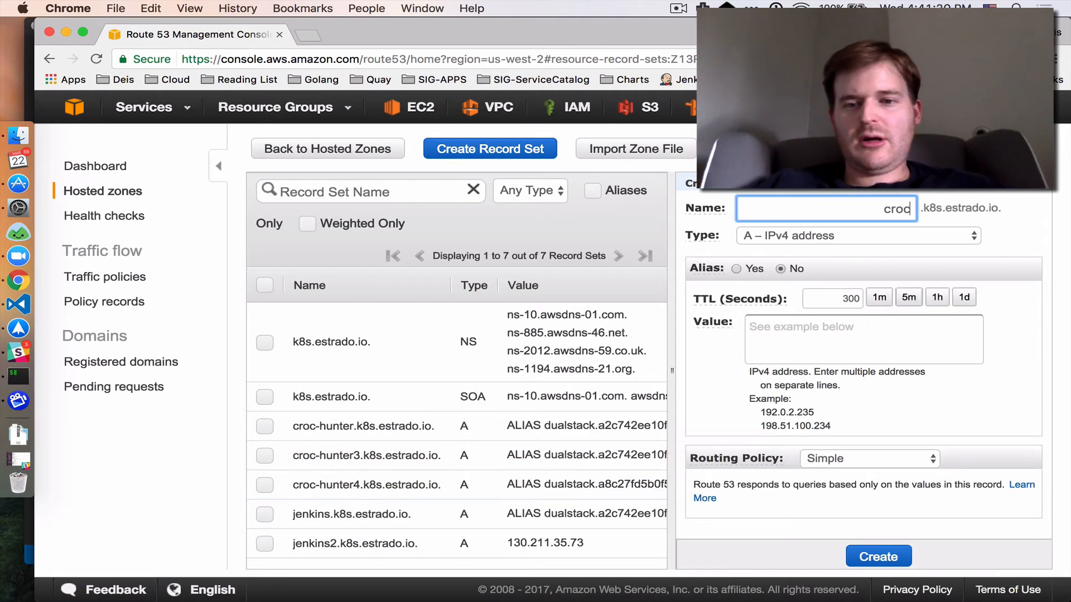
text(croc-hunter4)
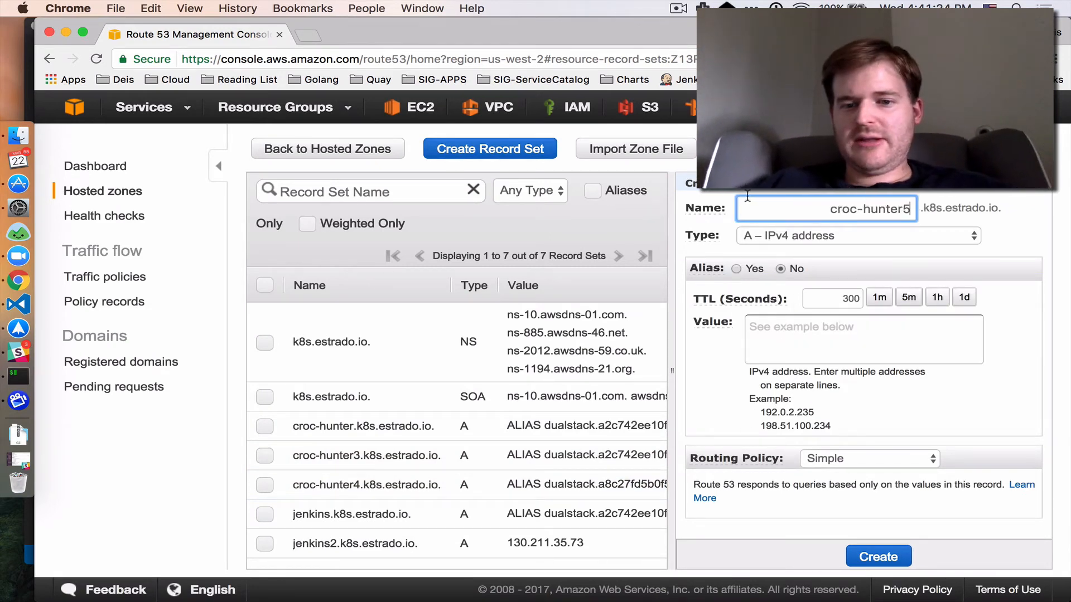
click(736, 269)
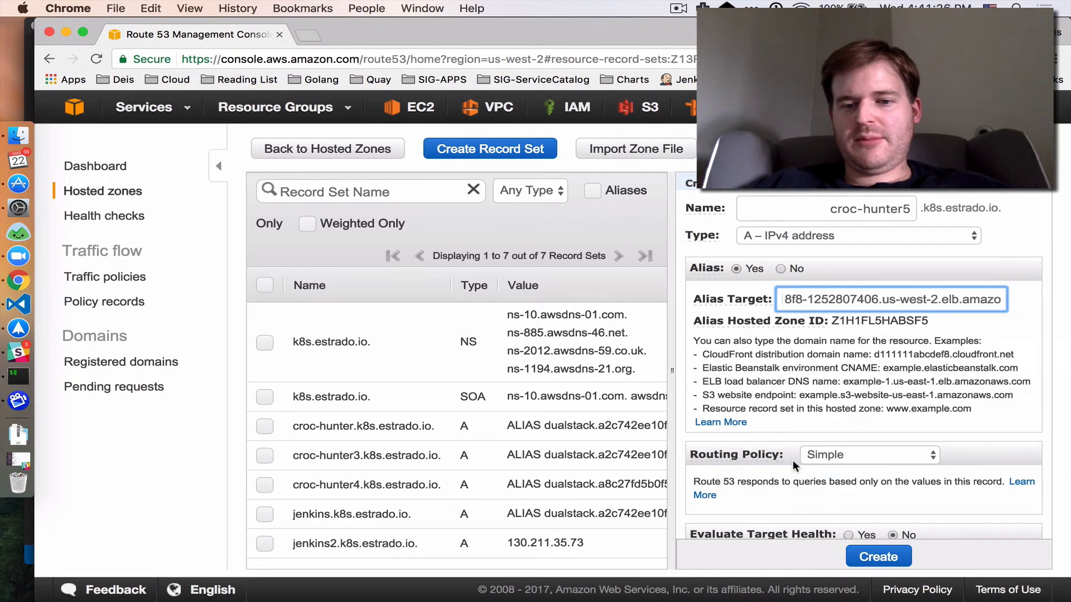
click(879, 555)
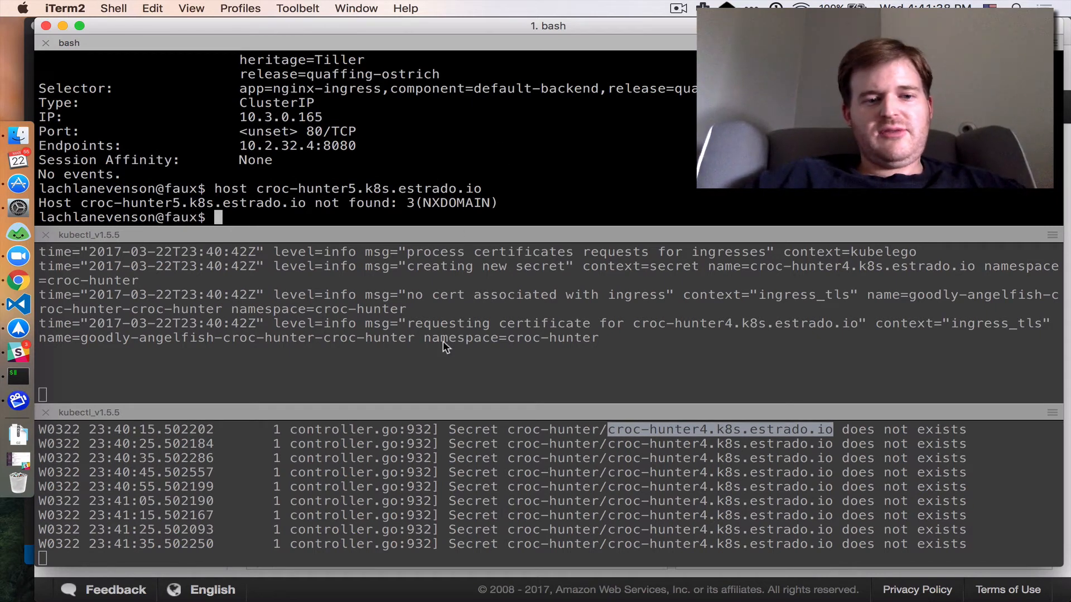
Resolve croc-hunter5.k8s.estrado.io, list Helm releases, and highlight kube-lego's certificate secret log line.
text(host croc-hunter5.k8s.estrado.io)
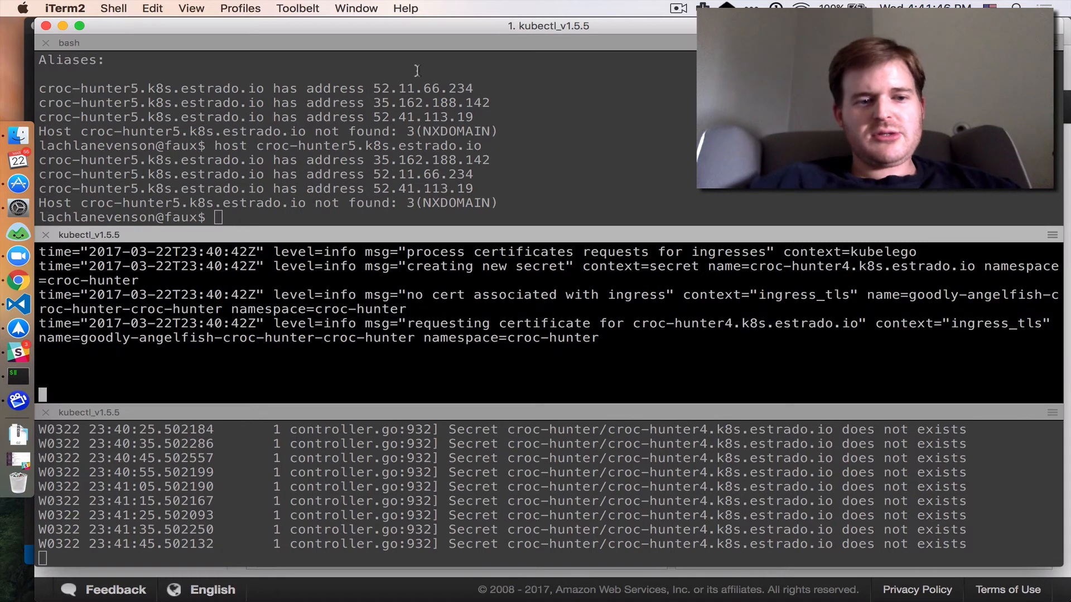
text(helm)
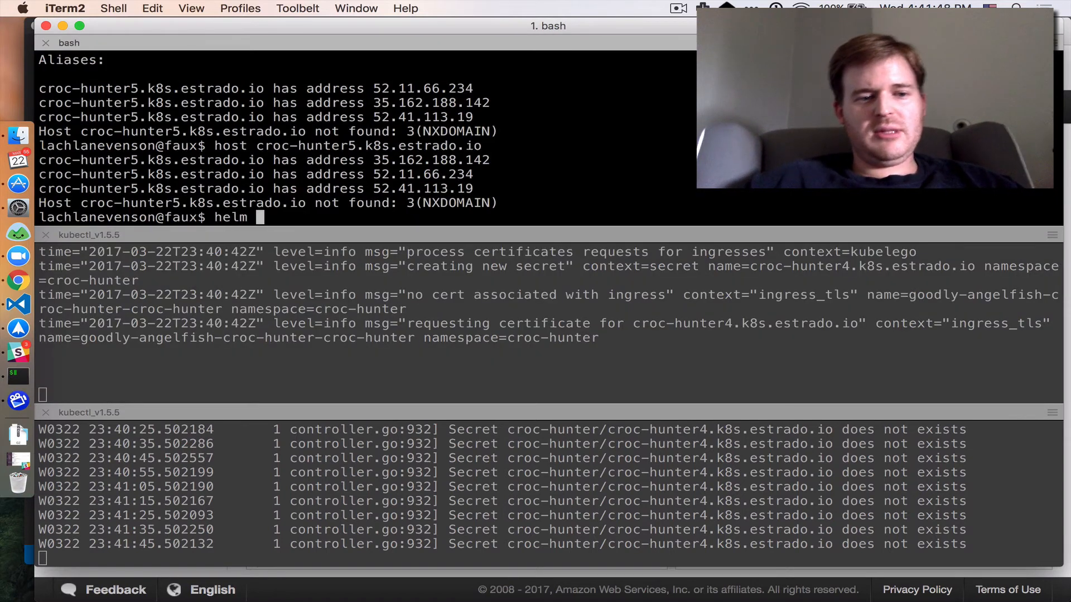
text(list)
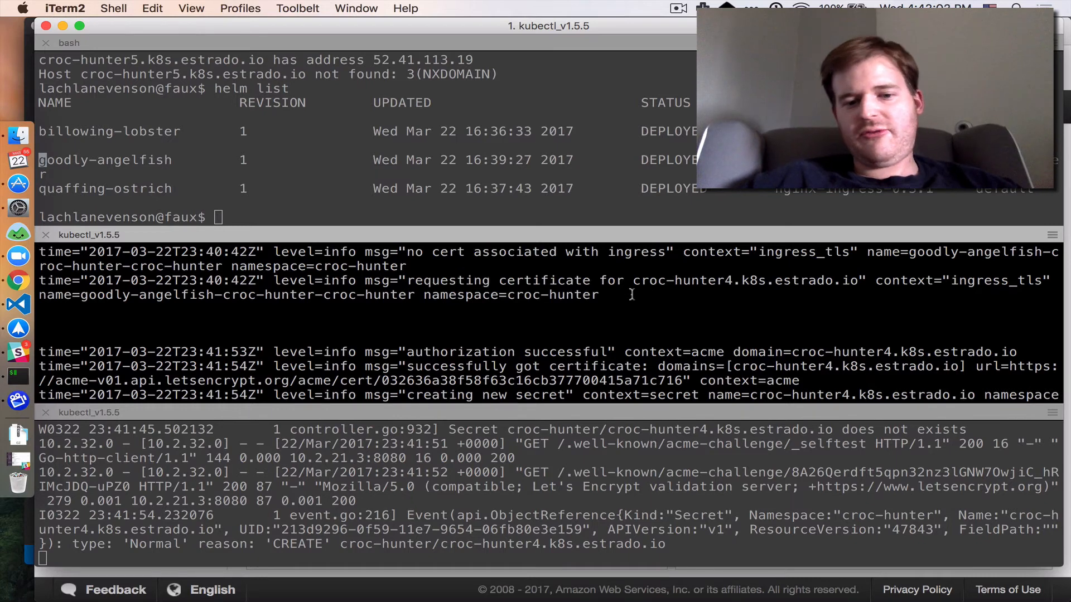
drag(526, 323, 663, 351)
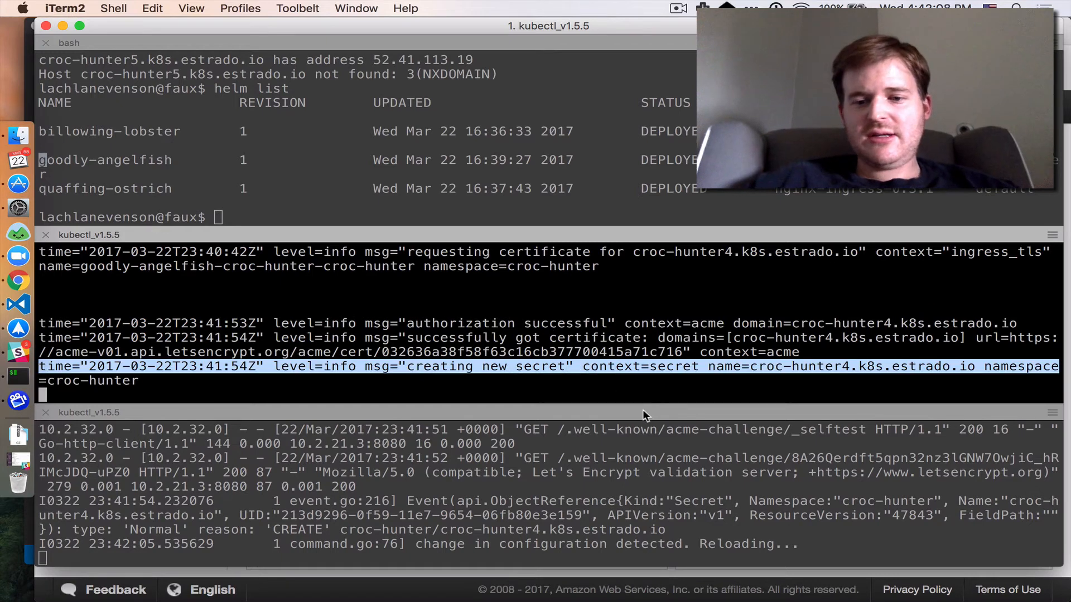
mouse_move(749, 373)
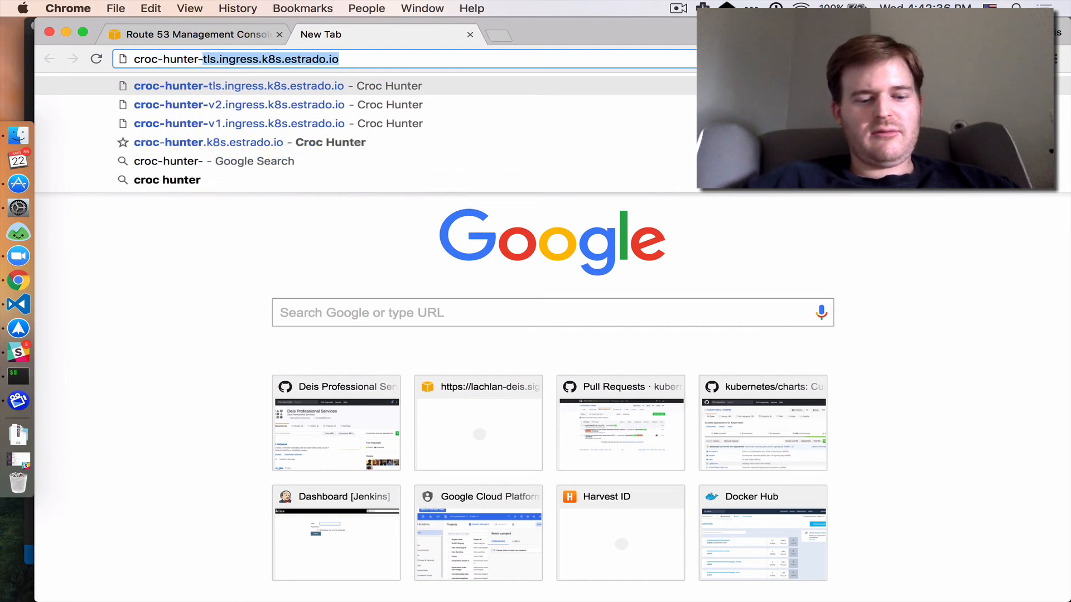
text(croc-hunter4.k8s.estrado.io)
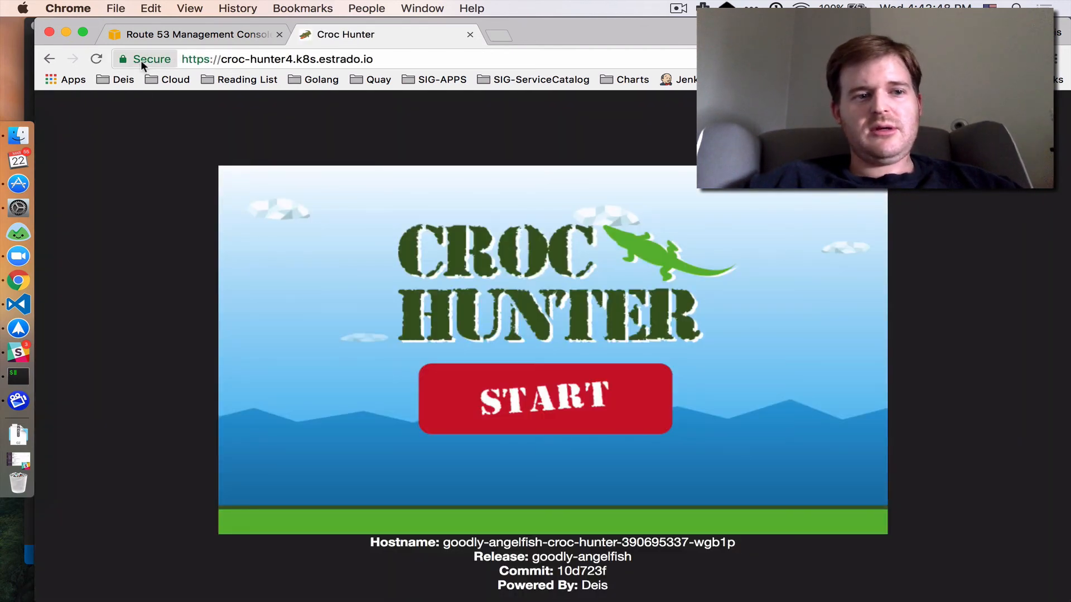
click(145, 58)
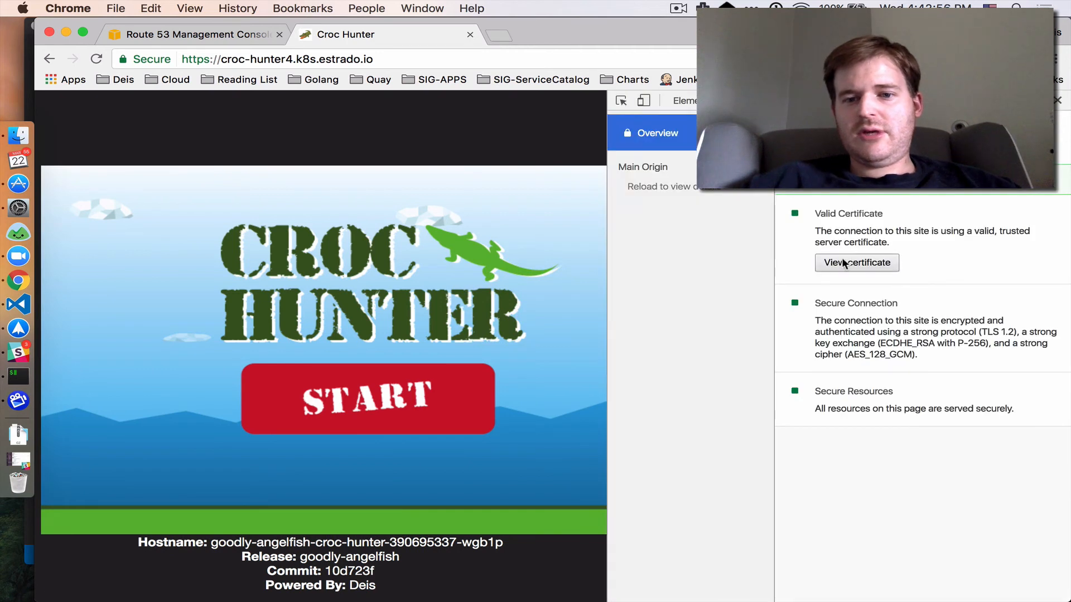
click(857, 262)
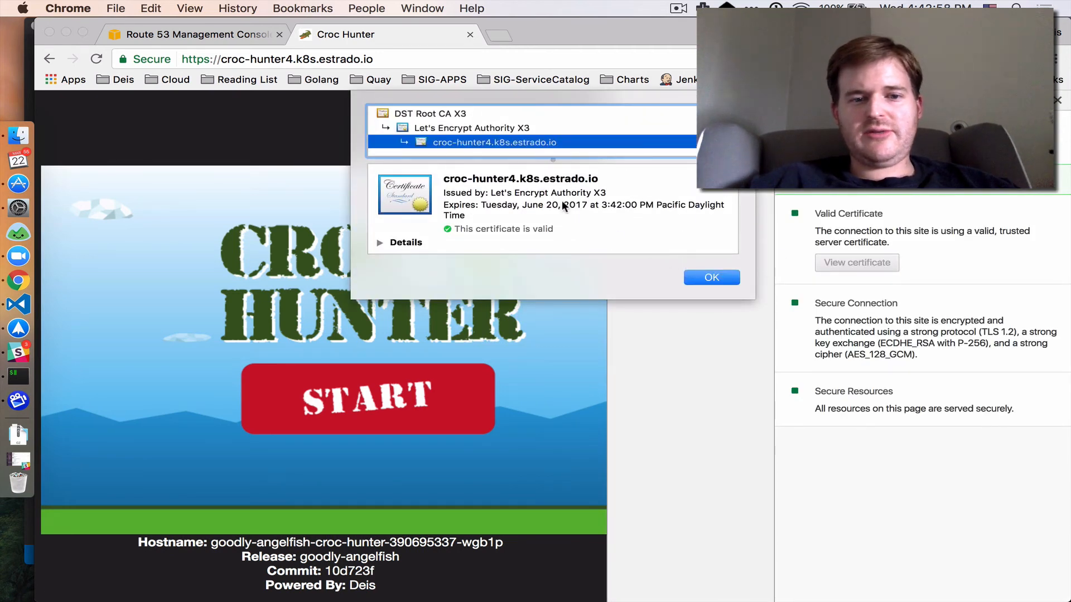
click(712, 277)
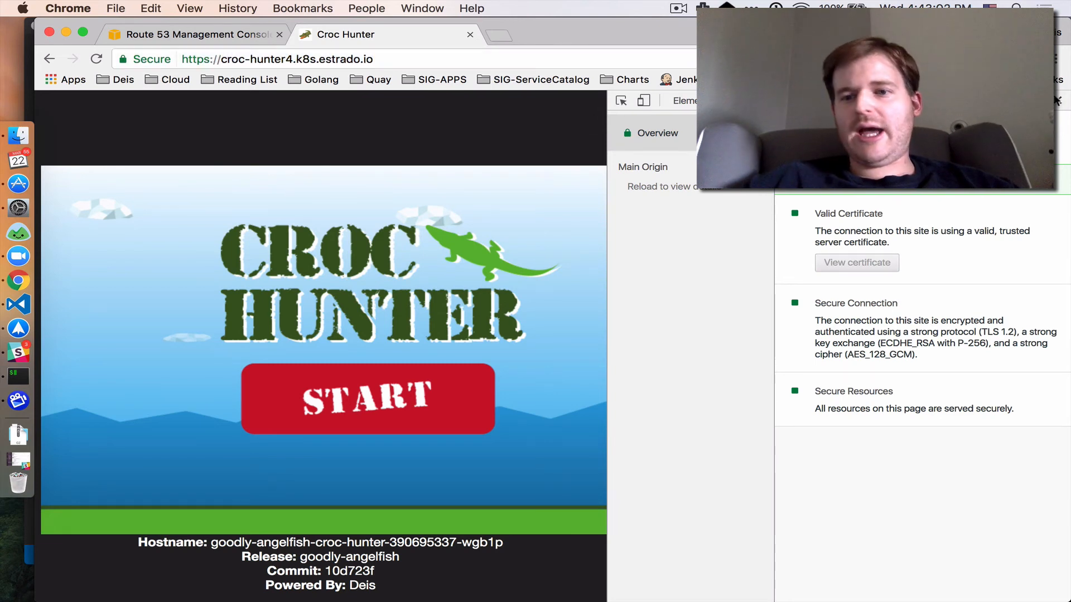
click(364, 400)
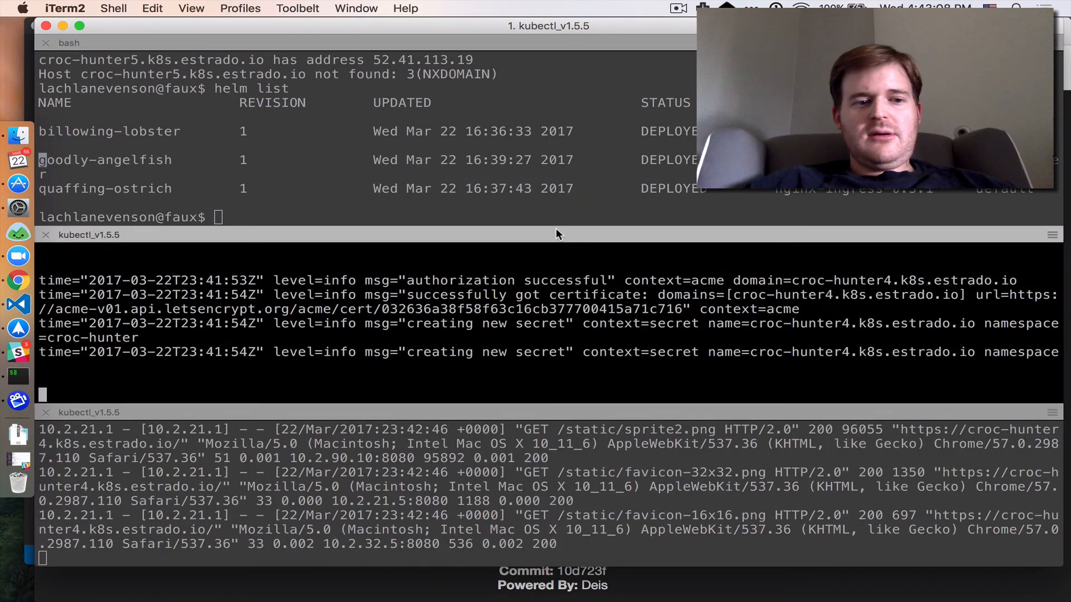
List the ingresses in the croc-hunter namespace with kubectl.
text(kubectl g)
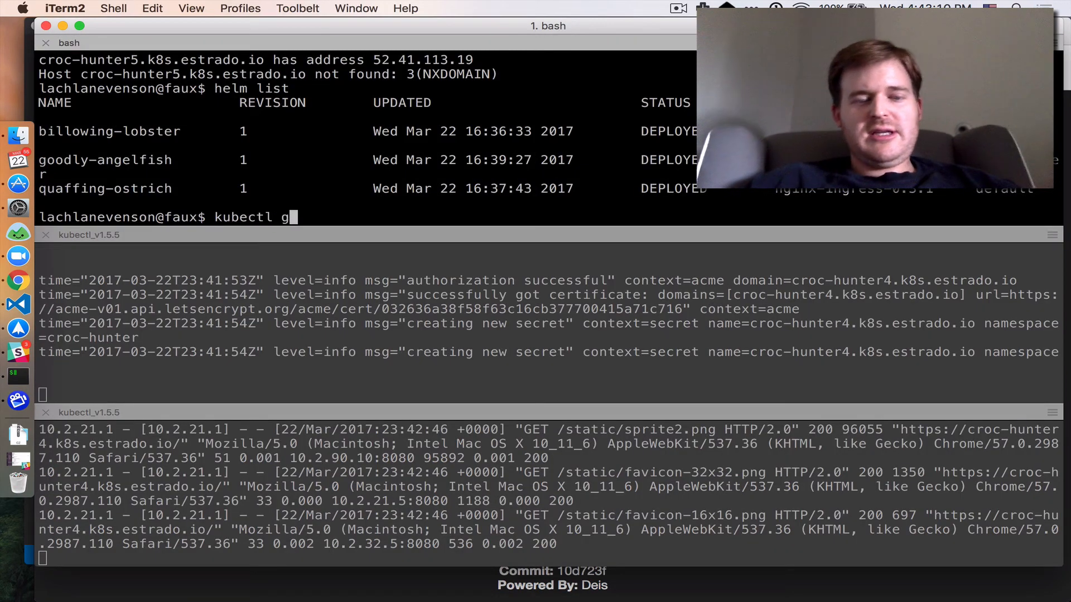
text(et ing -n)
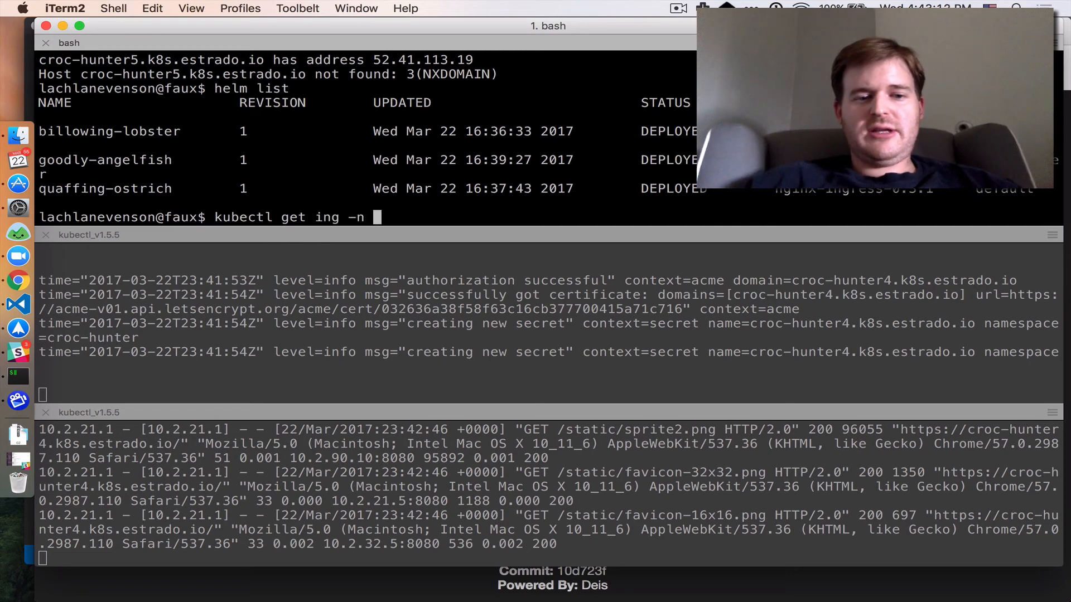
text(croc-hunter)
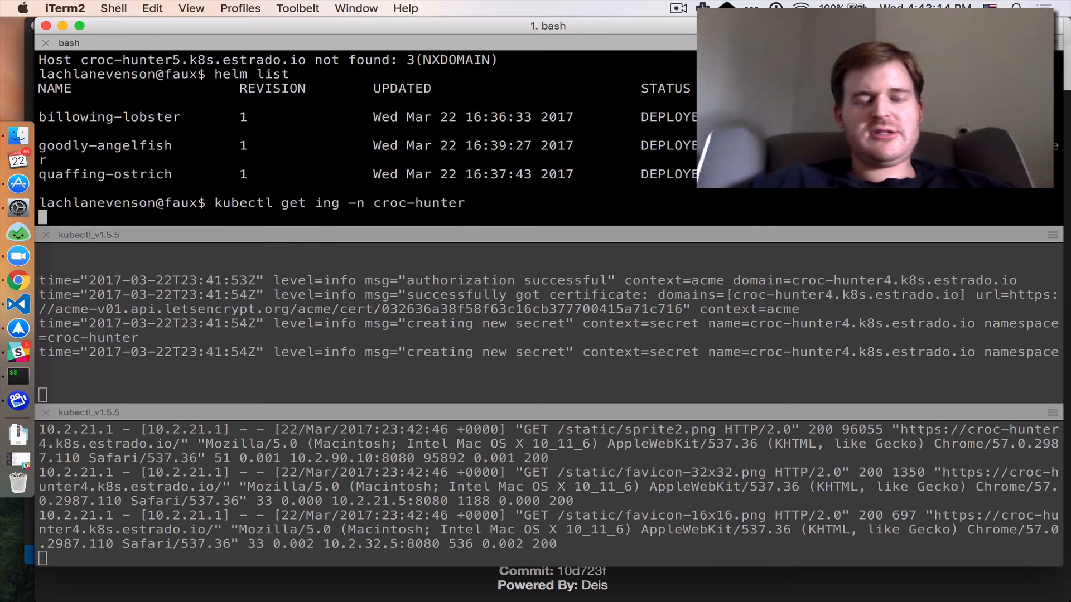
key(Return)
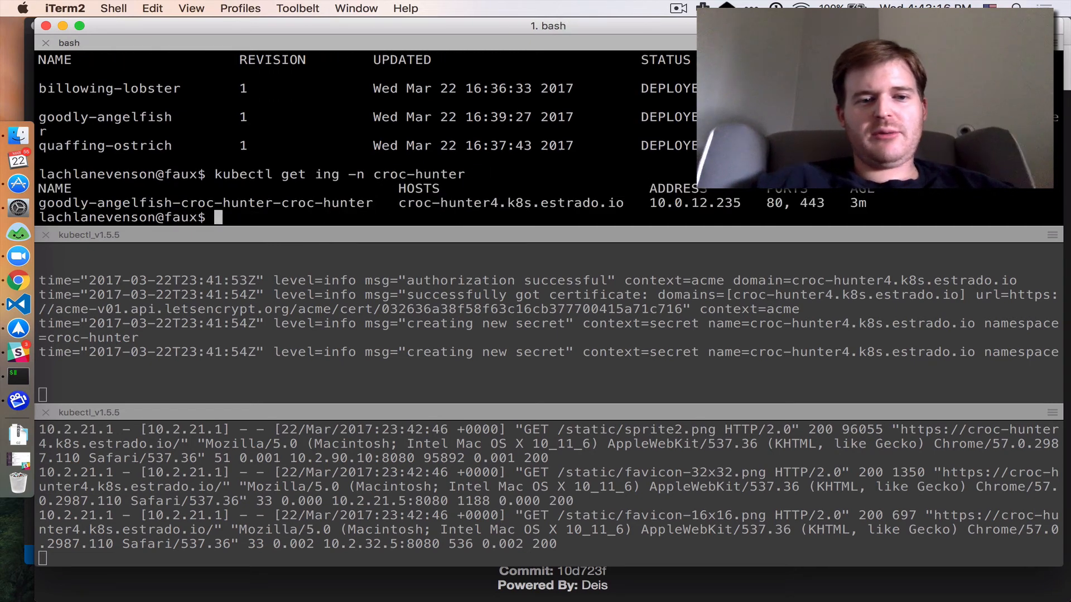
Print the croc-hunter ingress as YAML and view its TLS hosts section.
text(kubectl get ing -n croc-hunter)
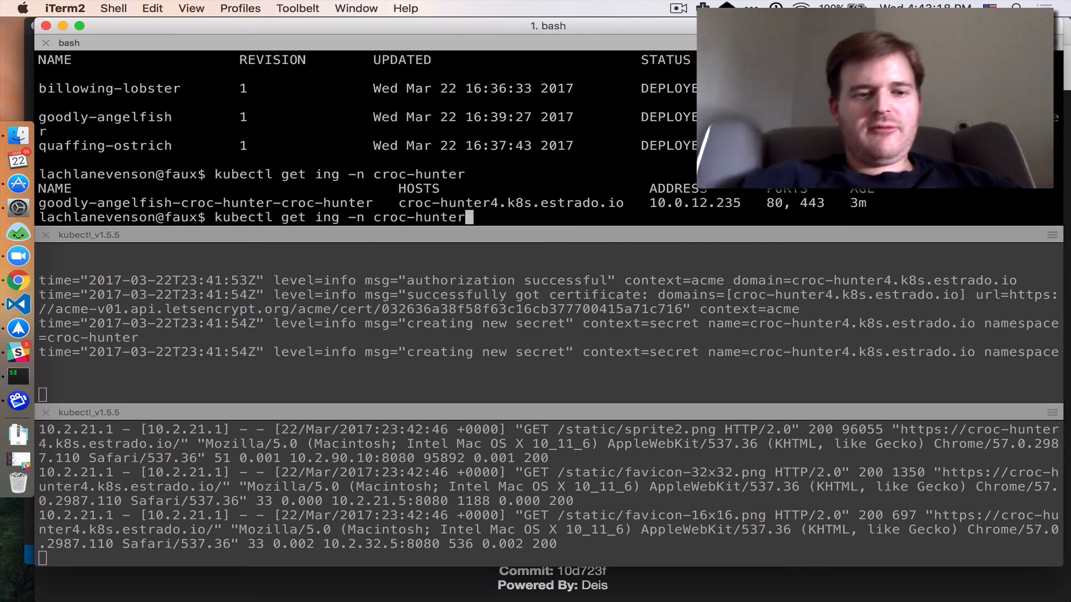
text(-o y)
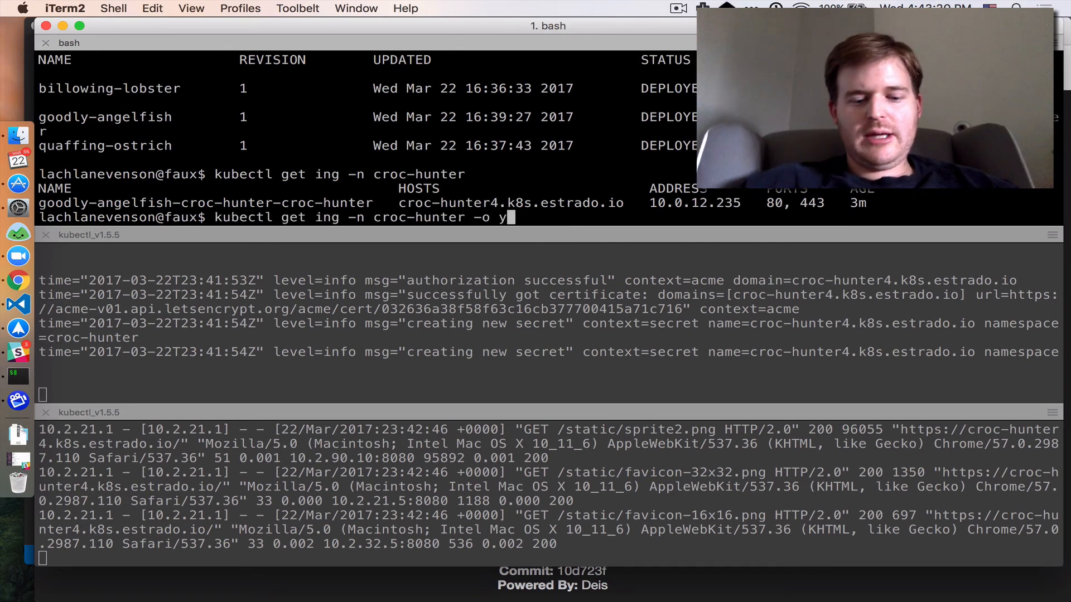
key(Return)
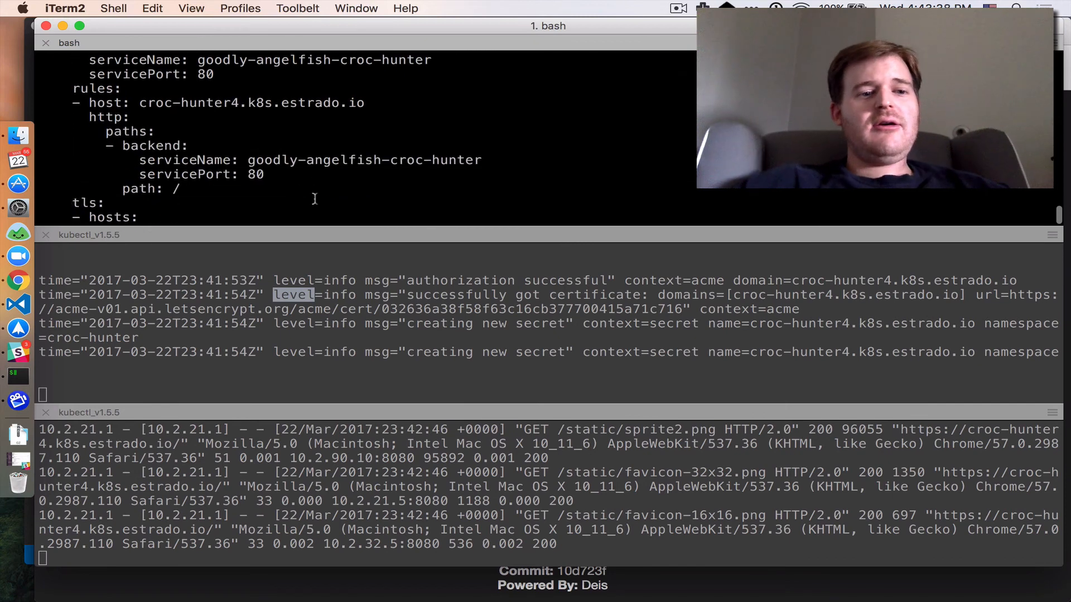
scroll(down, 3)
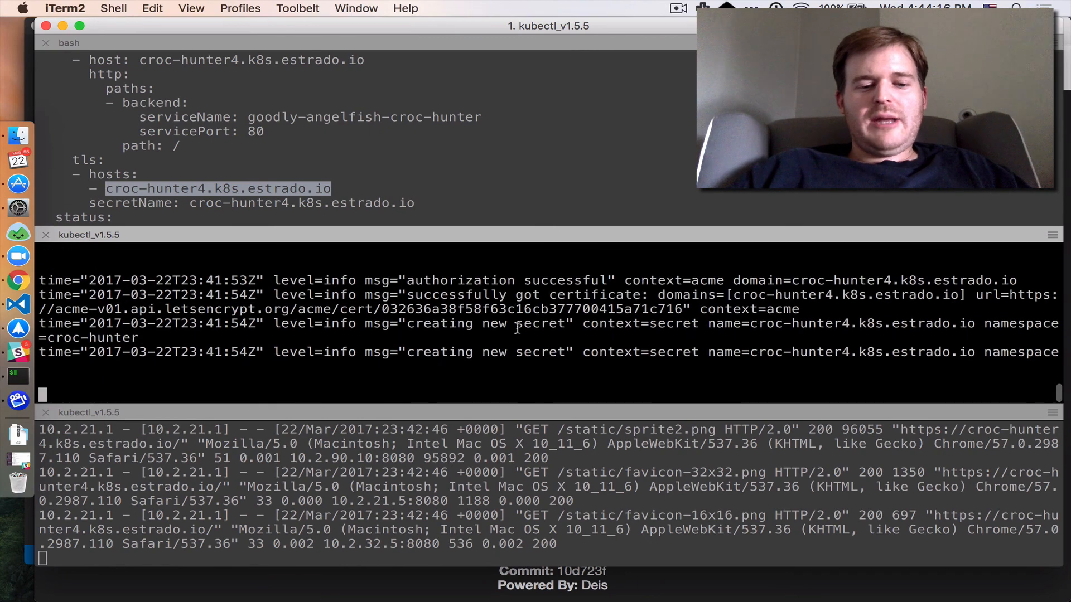
mouse_move(480, 461)
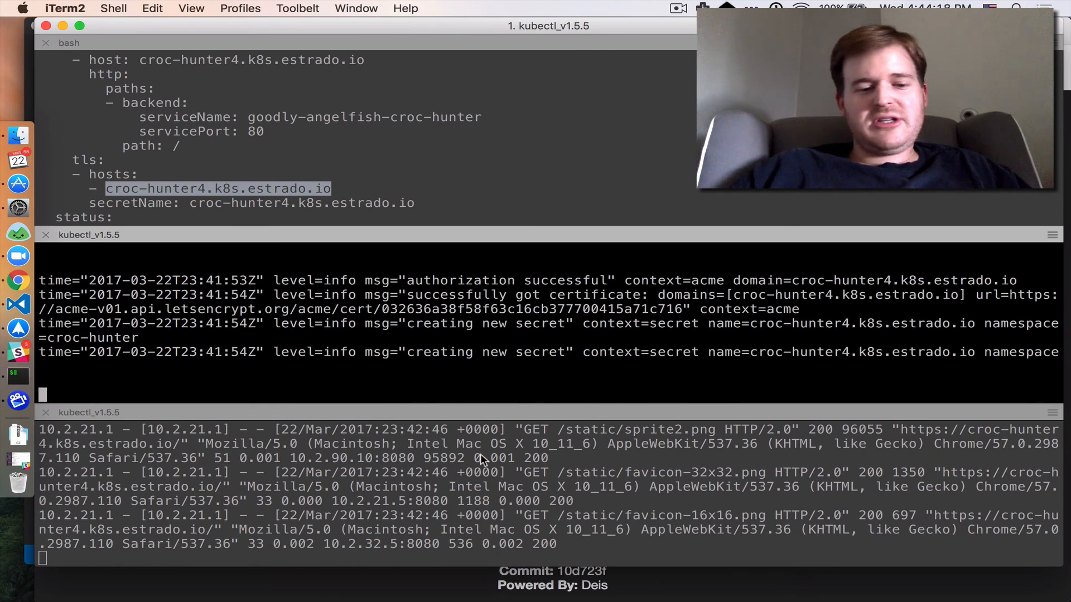